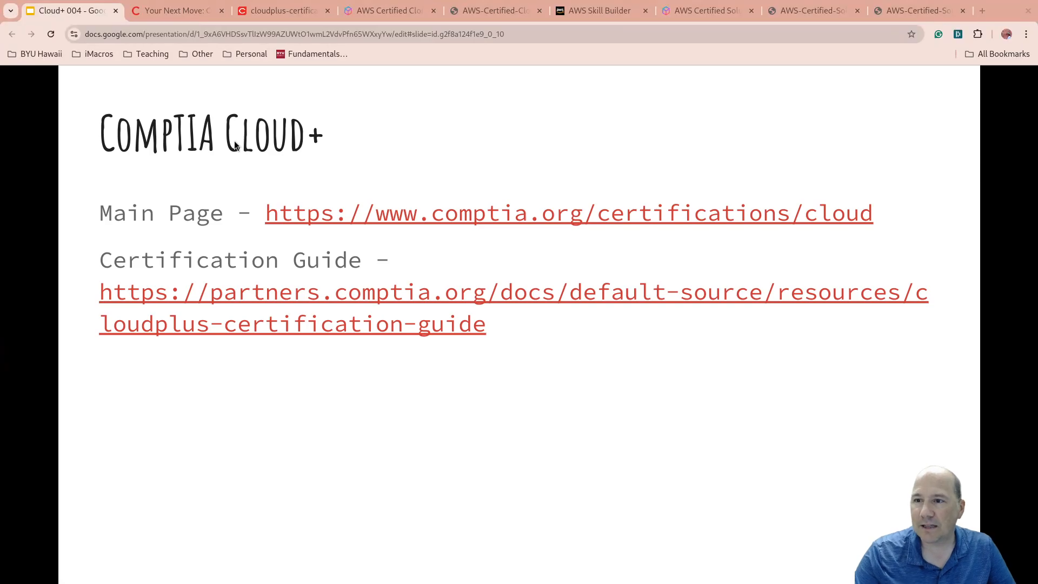
{"action": "mouse_move", "coordinate": [177, 11]}
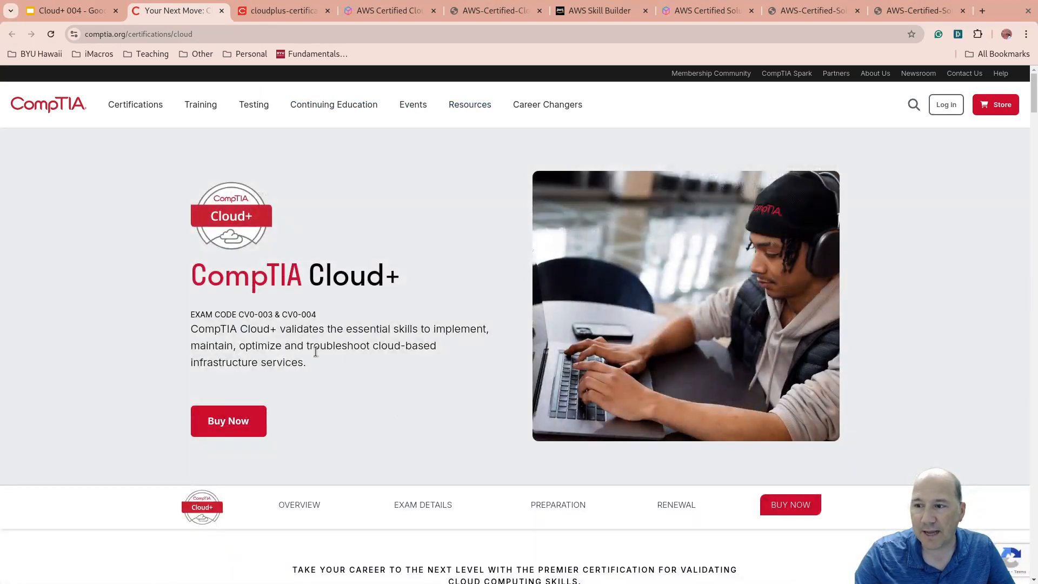
{"action": "mouse_move", "coordinate": [355, 297]}
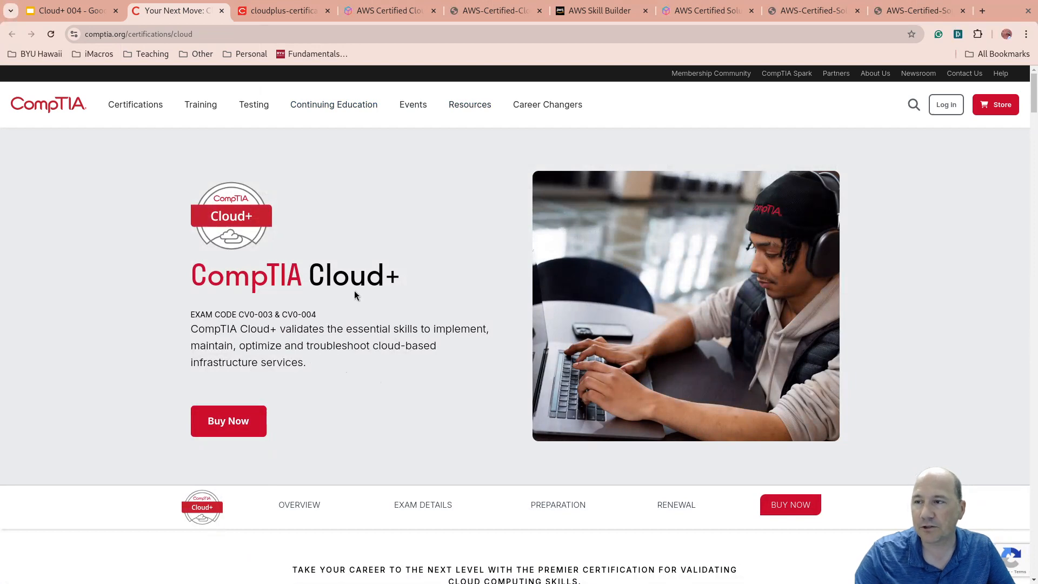
Step: Review the Cloud+ certification guide PDF down through its CCSP, AWS and Azure comparison table
{"action": "left_click", "coordinate": [66, 11]}
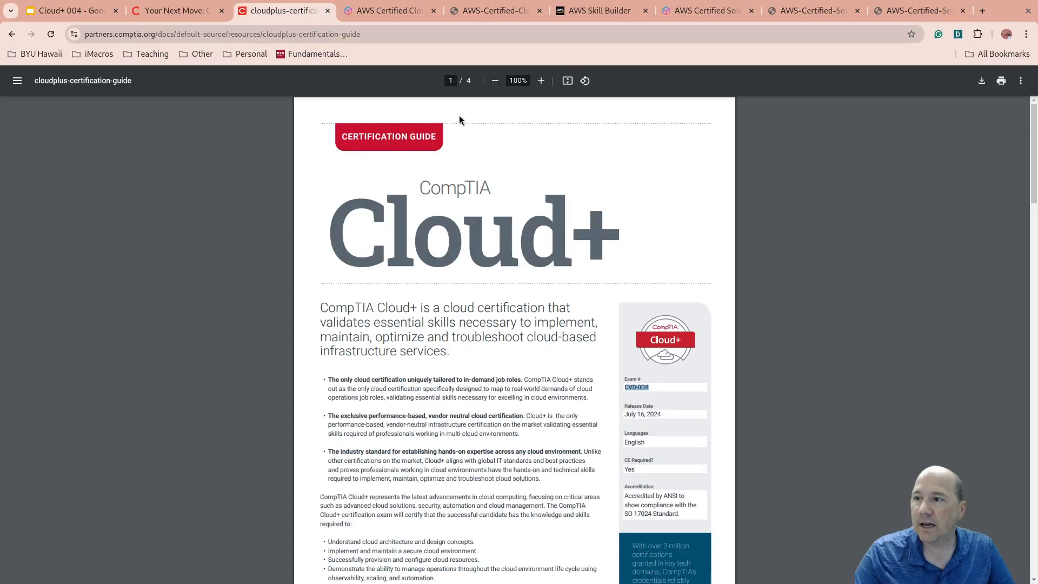
{"action": "mouse_move", "coordinate": [289, 47]}
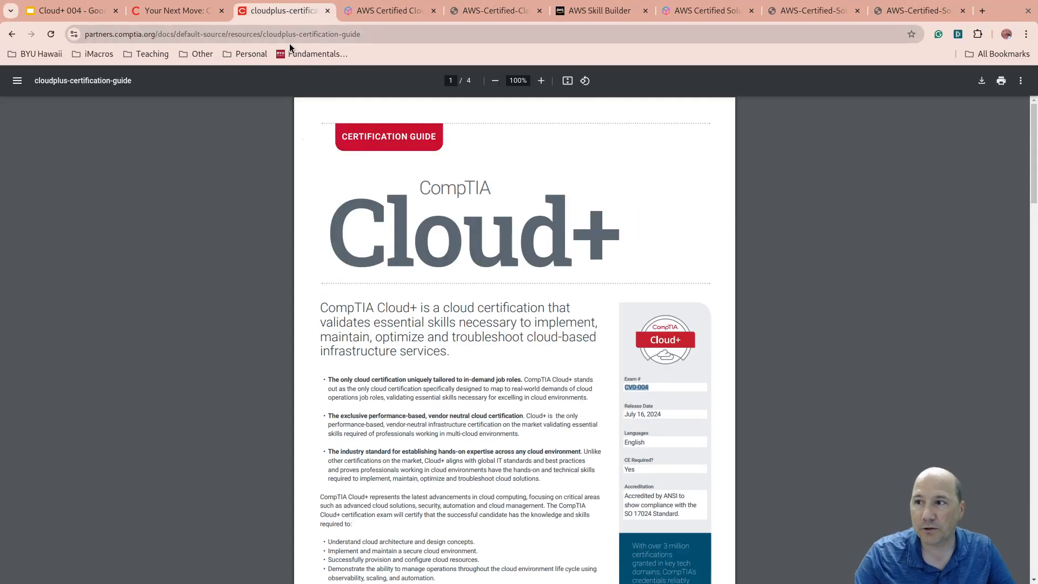
{"action": "mouse_move", "coordinate": [349, 182]}
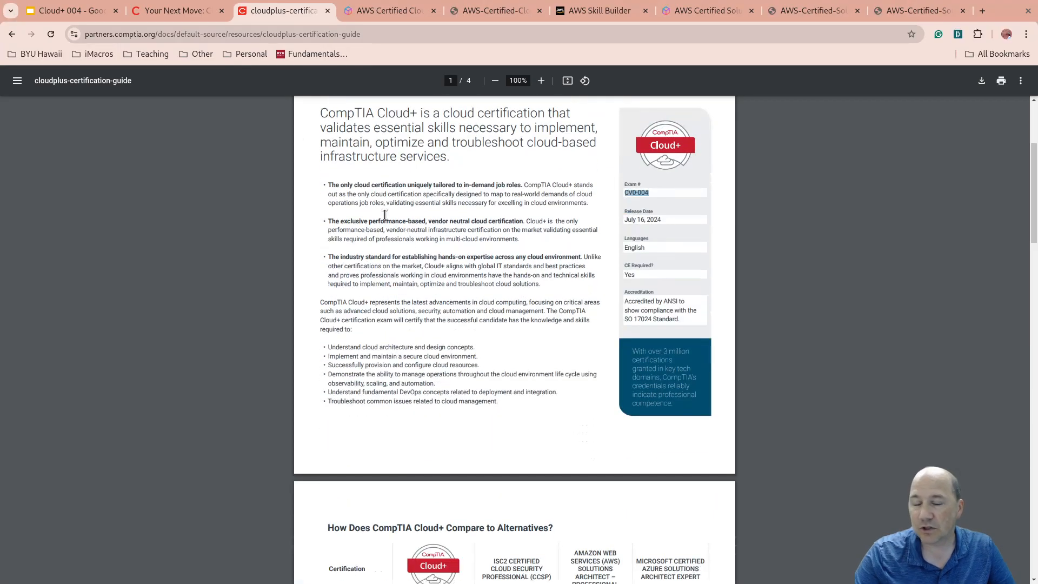
{"action": "scroll", "scroll_direction": "down", "scroll_amount": 3}
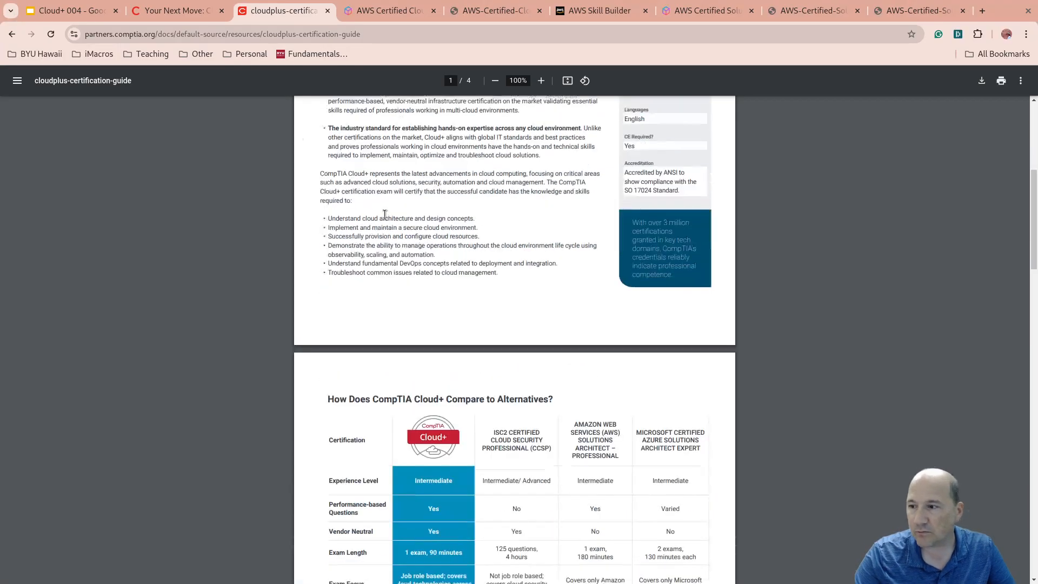
{"action": "scroll", "scroll_direction": "down", "scroll_amount": 3}
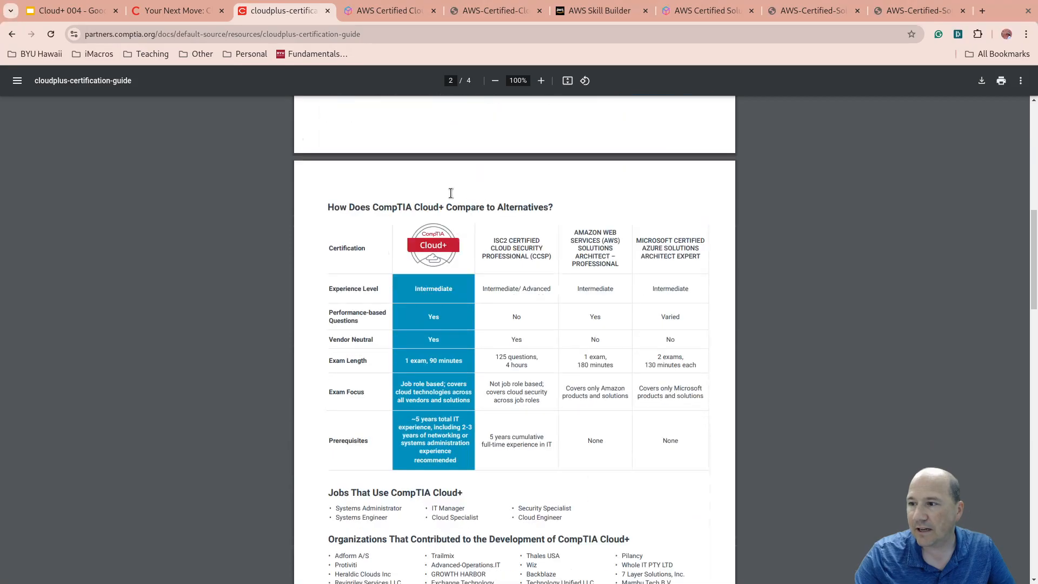
{"action": "mouse_move", "coordinate": [364, 199]}
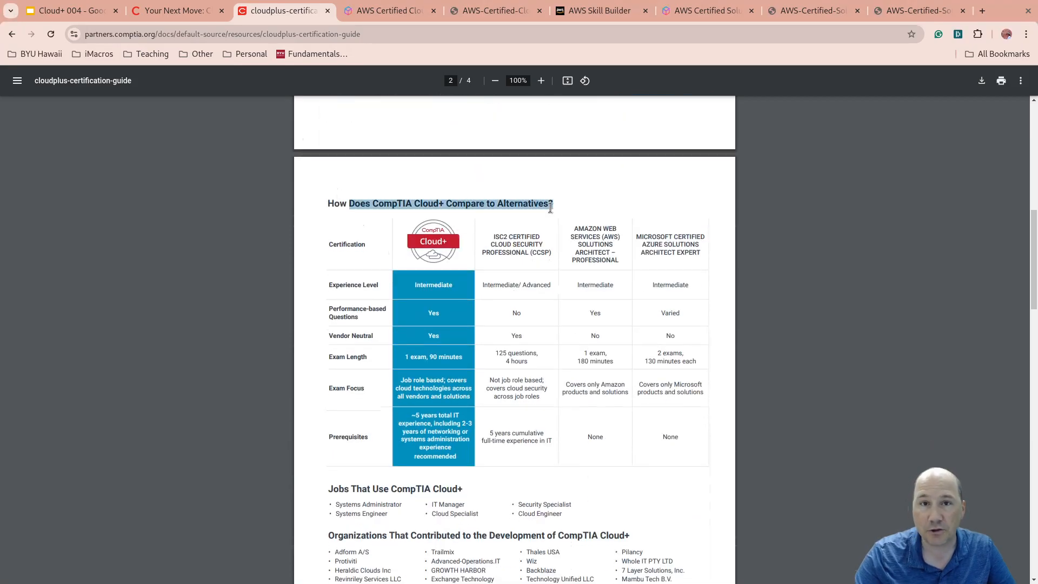
{"action": "scroll", "scroll_direction": "down", "scroll_amount": 3}
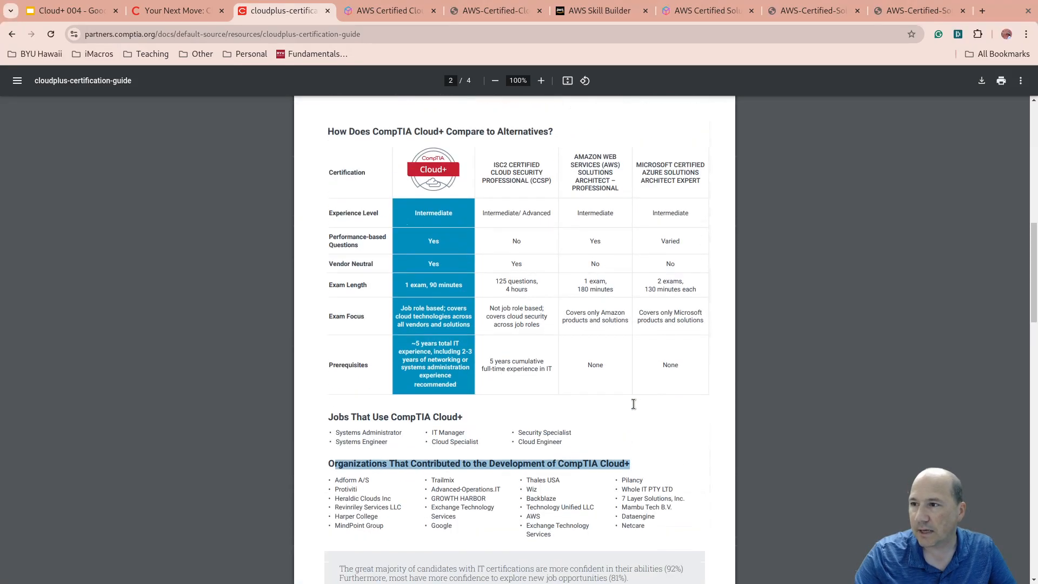
{"action": "scroll", "scroll_direction": "down", "scroll_amount": 3}
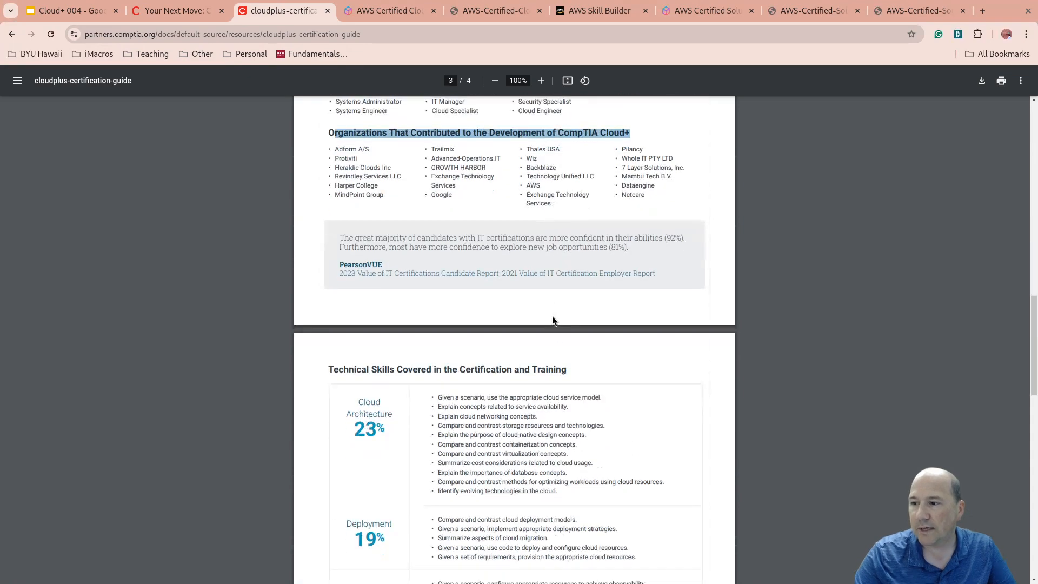
{"action": "scroll", "scroll_direction": "down", "scroll_amount": 3}
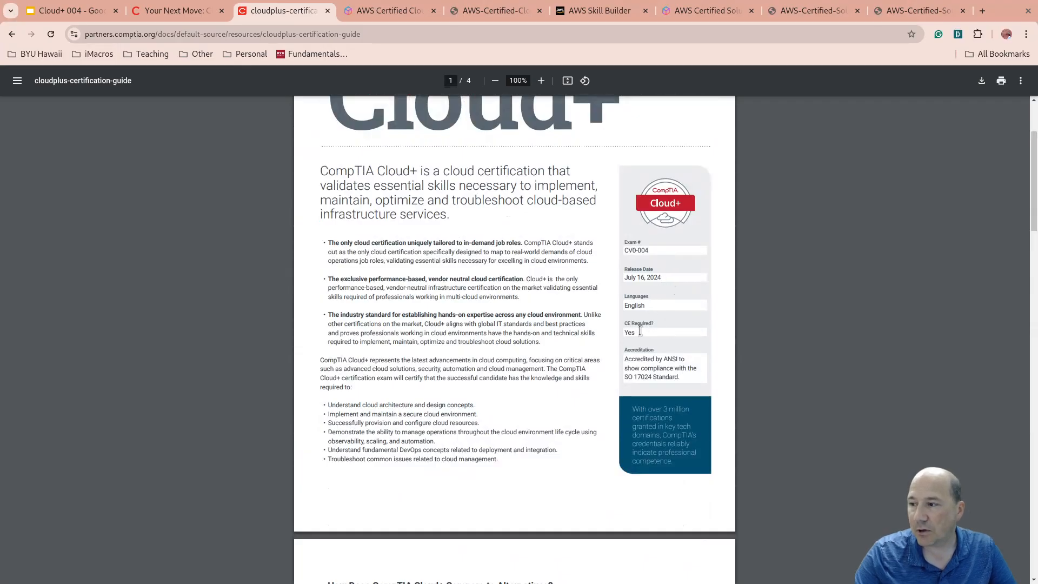
{"action": "mouse_move", "coordinate": [423, 102]}
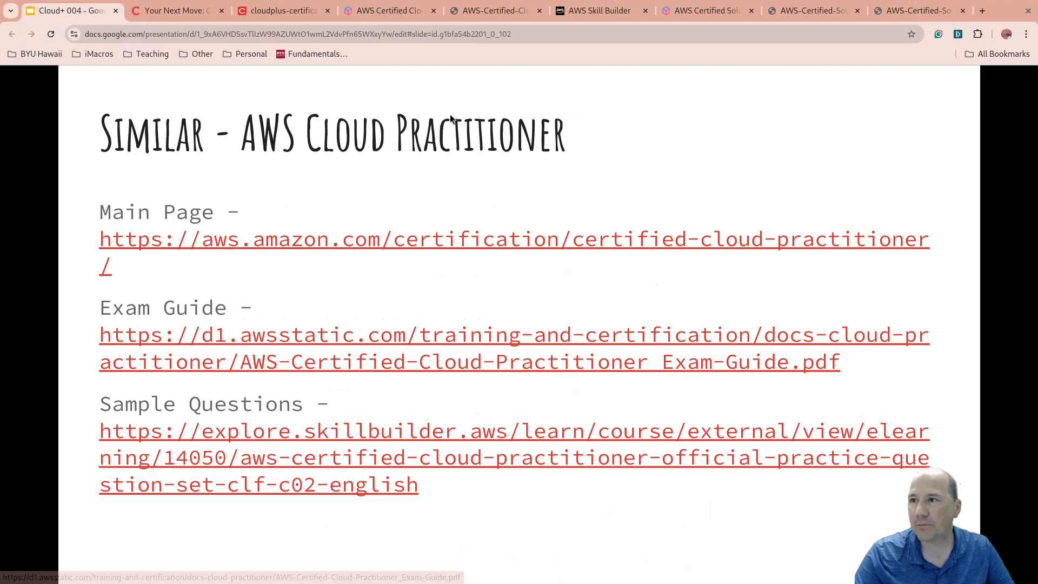
Step: Review the AWS Certified Cloud Practitioner page's exam overview and preparation steps, then return to the slides
{"action": "left_click", "coordinate": [389, 11]}
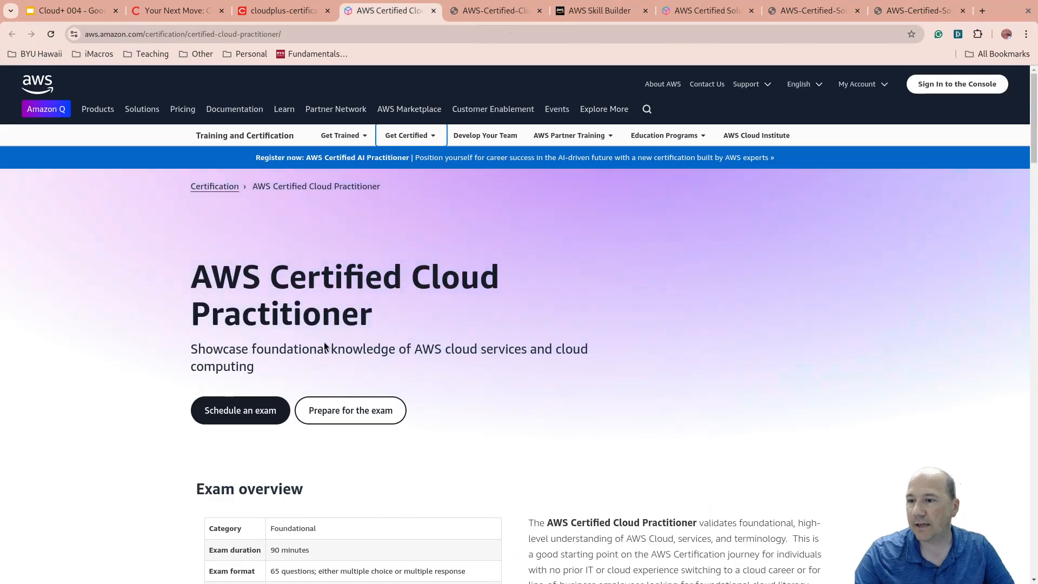
{"action": "scroll", "scroll_direction": "down", "scroll_amount": 3}
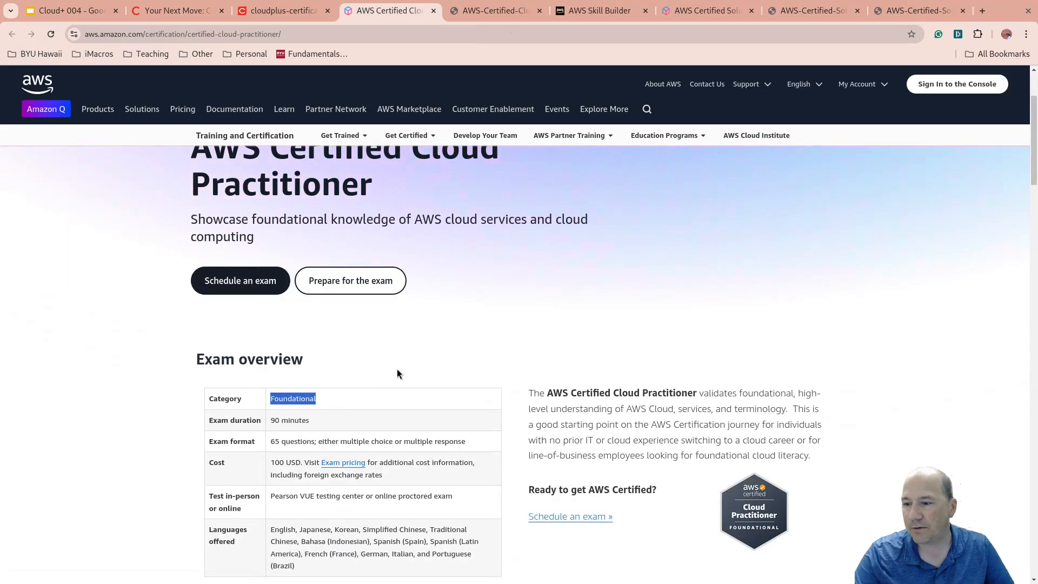
{"action": "scroll", "scroll_direction": "down", "scroll_amount": 3}
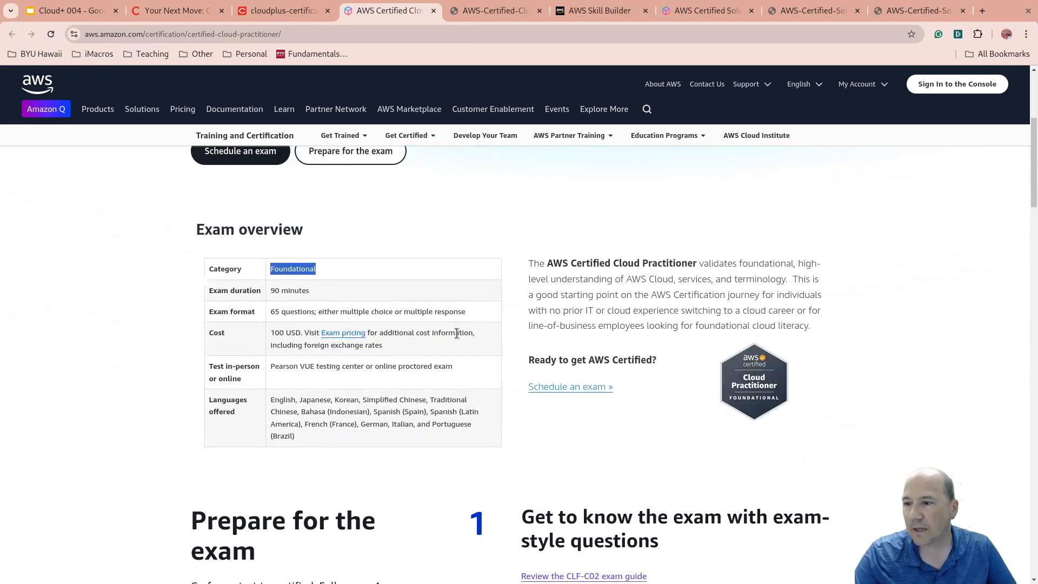
{"action": "scroll", "scroll_direction": "down", "scroll_amount": 3}
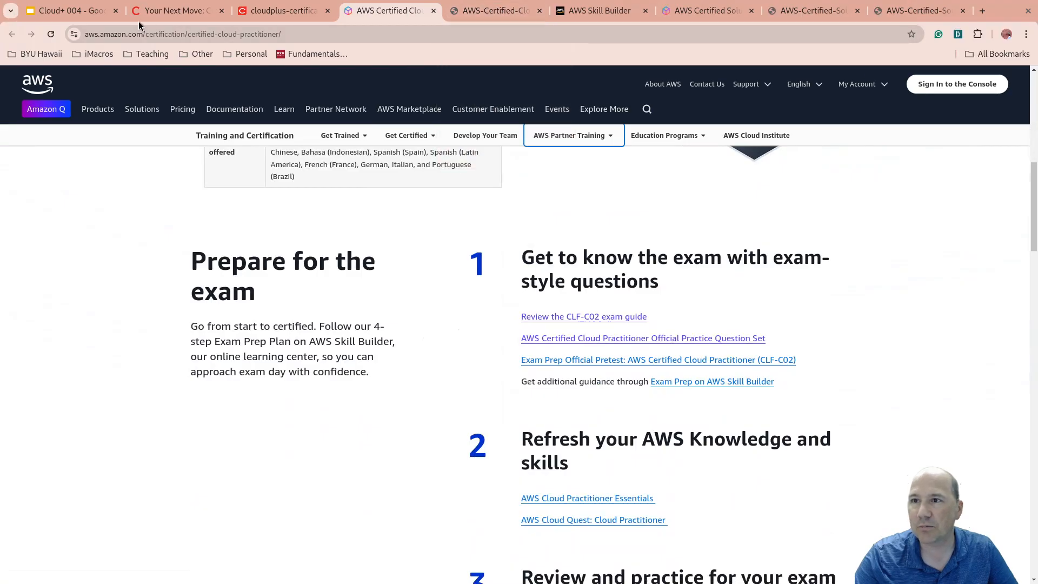
{"action": "left_click", "coordinate": [66, 11]}
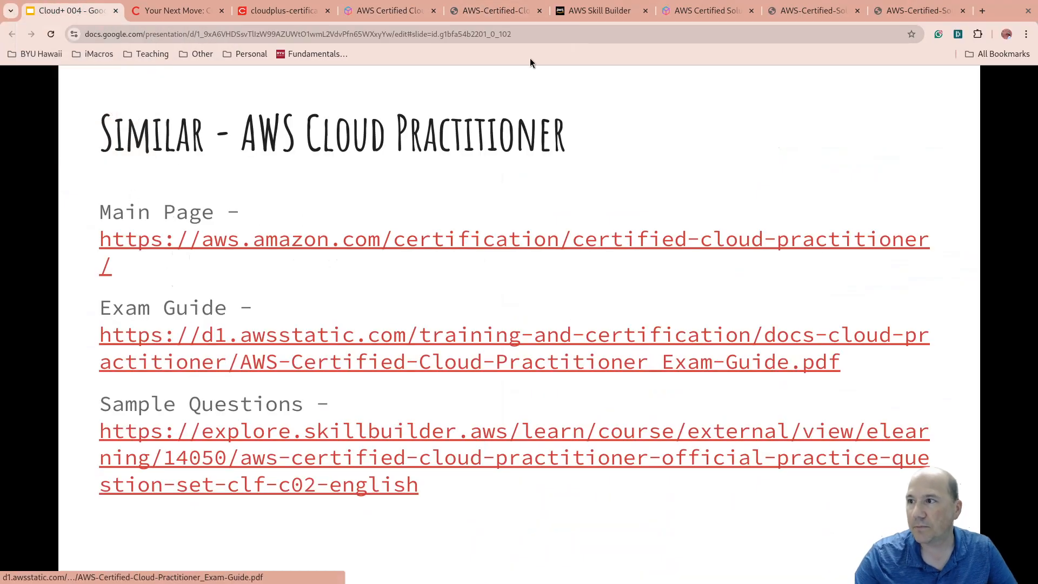
{"action": "mouse_move", "coordinate": [493, 11]}
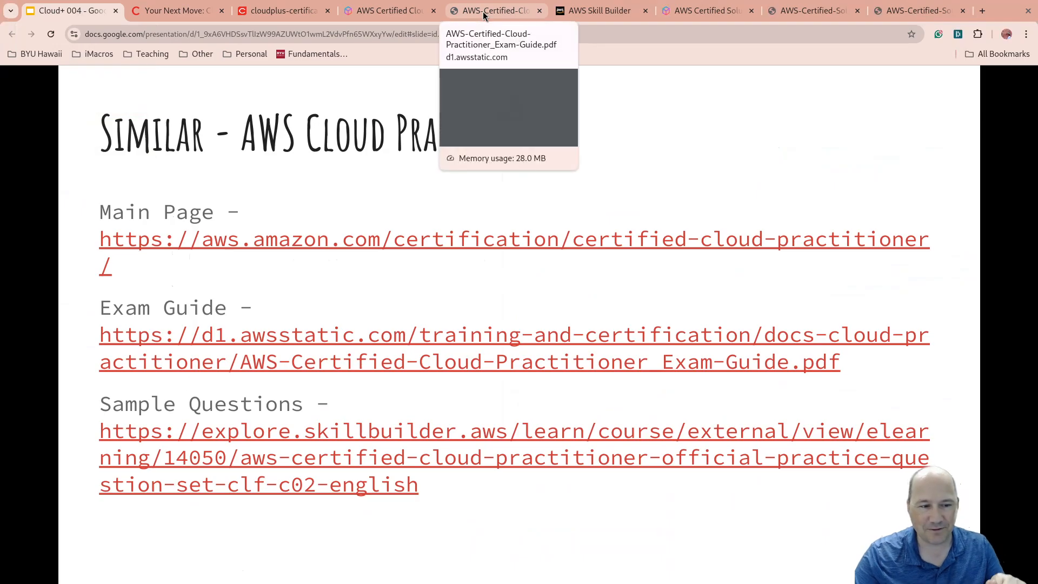
Step: Review the CLF-C02 exam guide PDF's content and scoring sections, then move to the Skill Builder page
{"action": "left_click", "coordinate": [493, 11]}
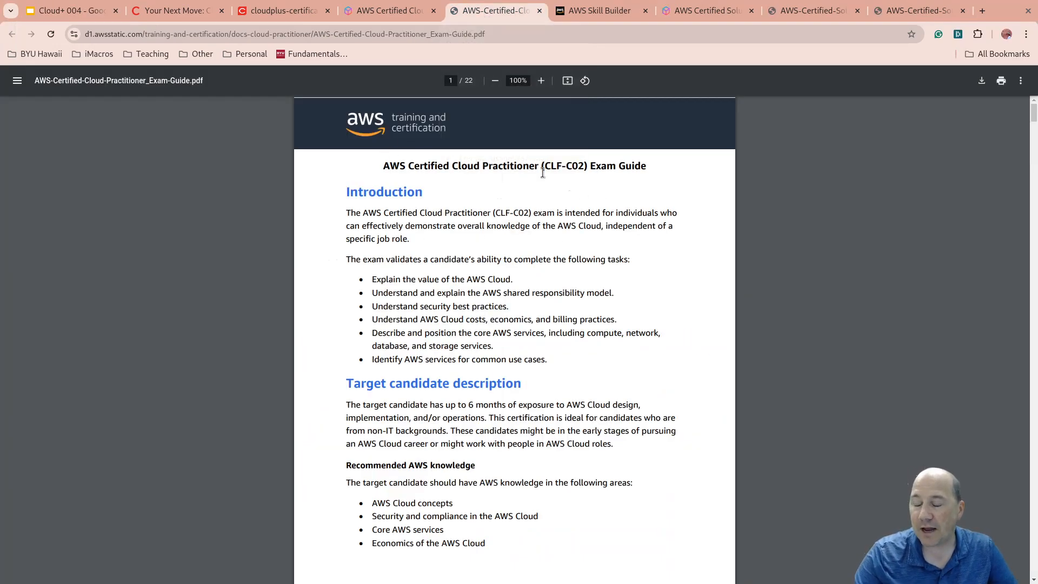
{"action": "mouse_move", "coordinate": [379, 246]}
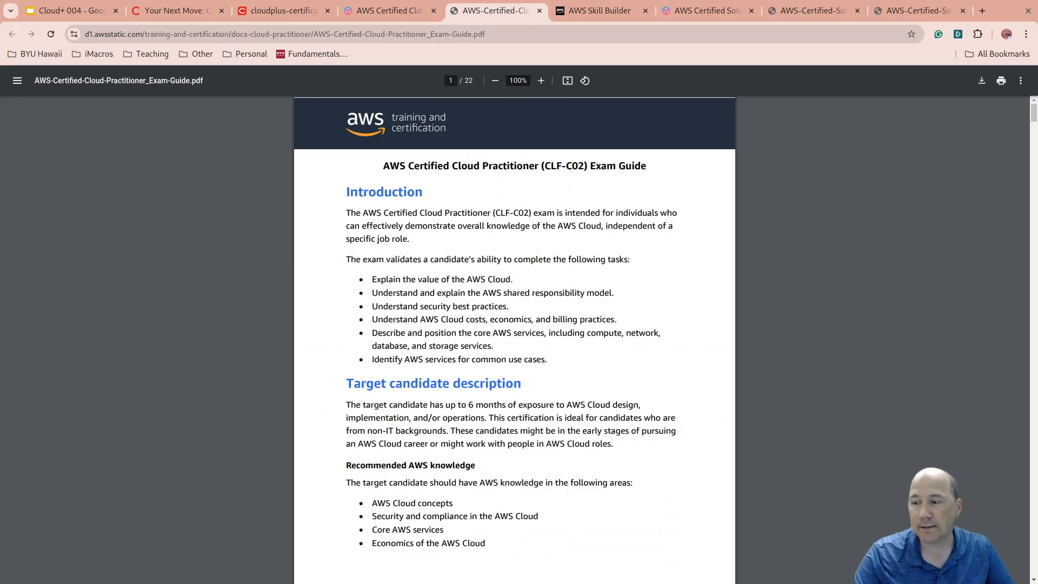
{"action": "scroll", "scroll_direction": "down", "scroll_amount": 3}
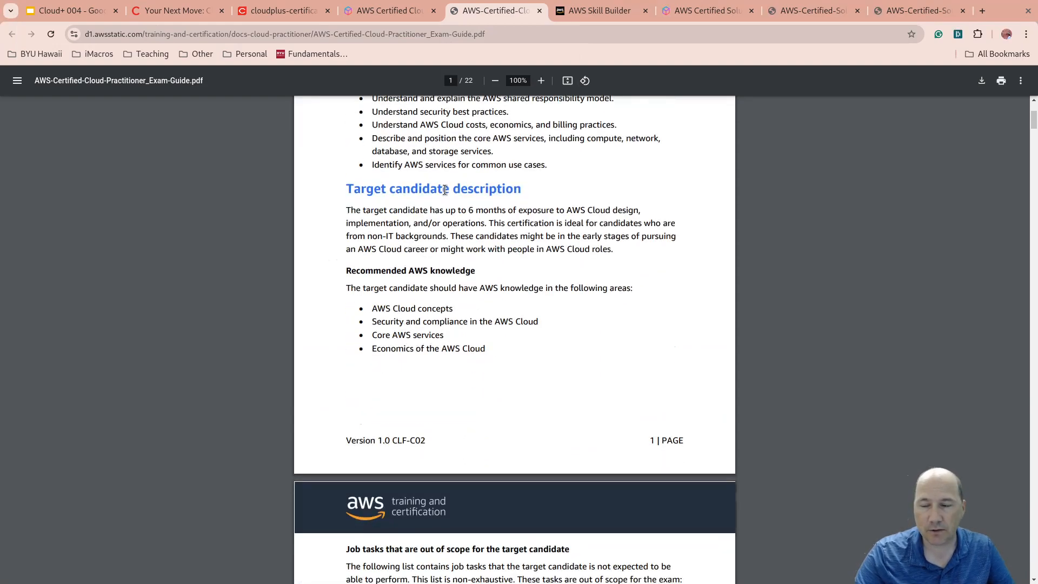
{"action": "scroll", "scroll_direction": "down", "scroll_amount": 3}
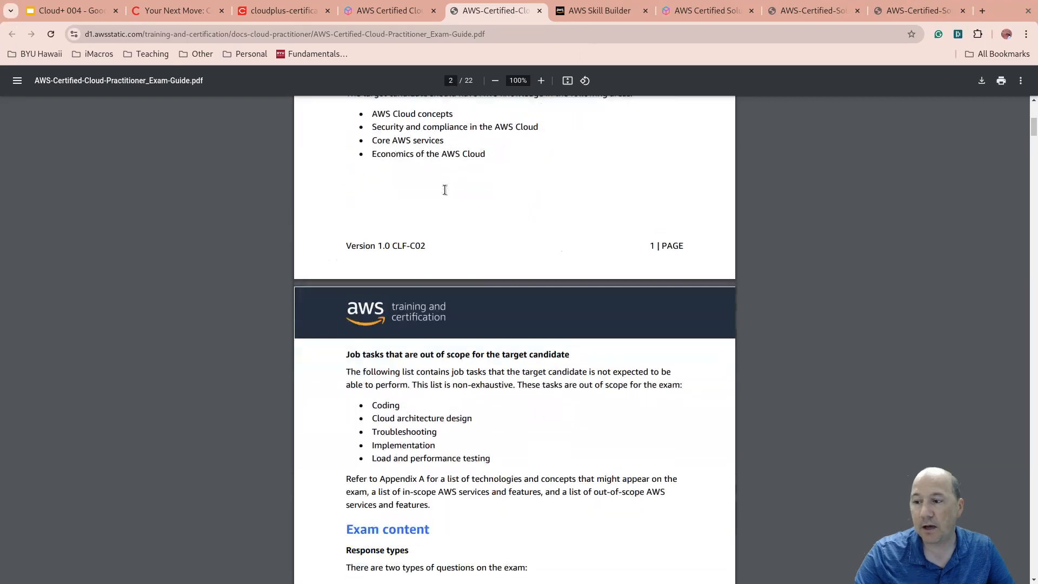
{"action": "scroll", "scroll_direction": "down", "scroll_amount": 3}
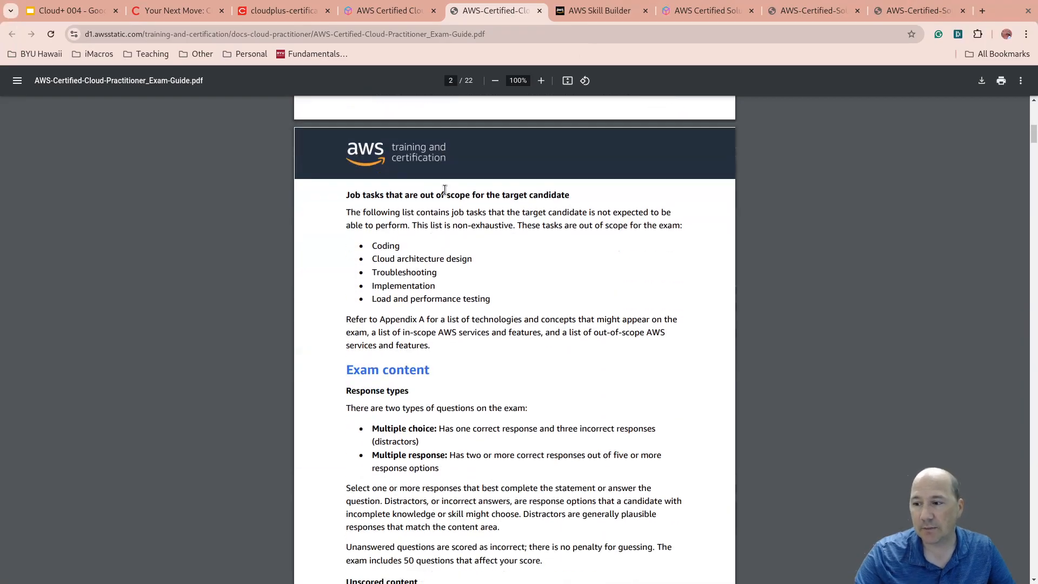
{"action": "scroll", "scroll_direction": "down", "scroll_amount": 3}
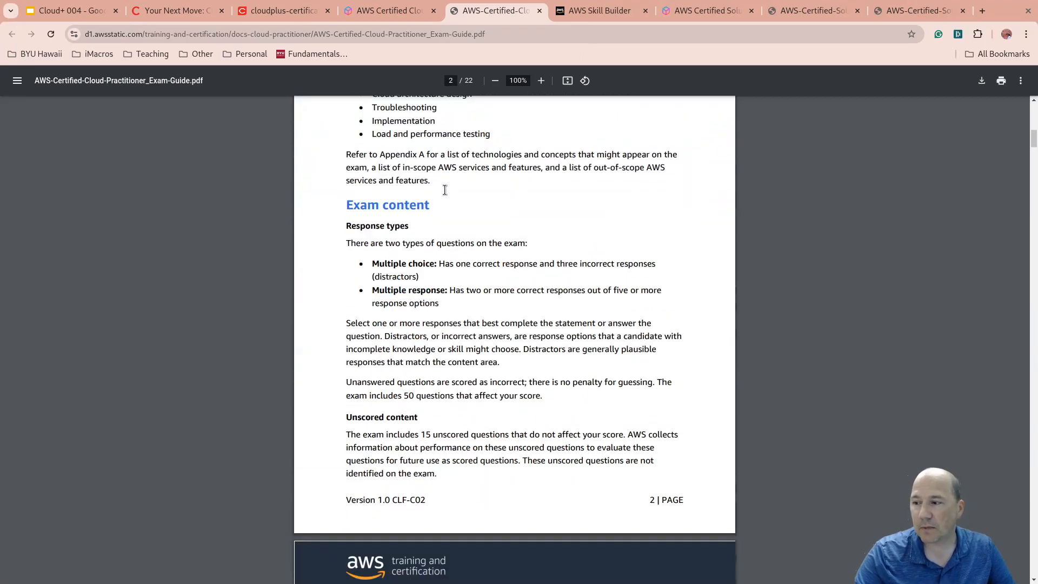
{"action": "scroll", "scroll_direction": "down", "scroll_amount": 3}
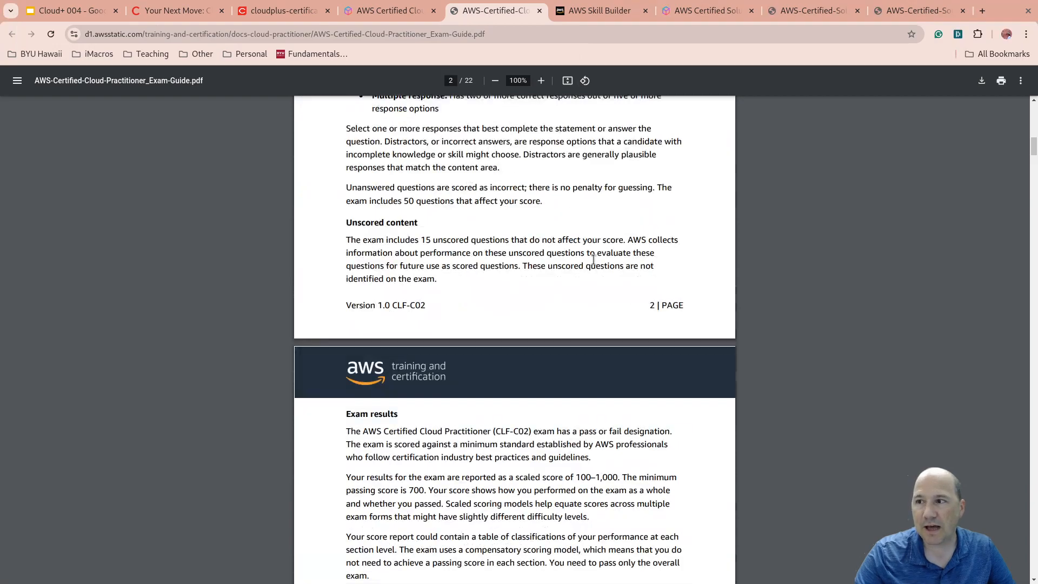
{"action": "left_click", "coordinate": [596, 10]}
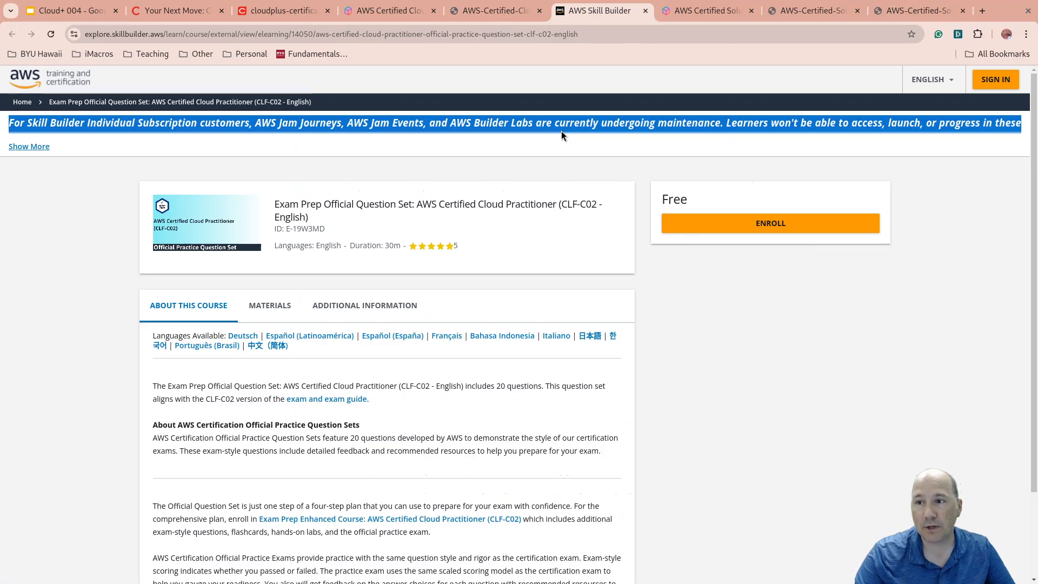
{"action": "mouse_move", "coordinate": [707, 31]}
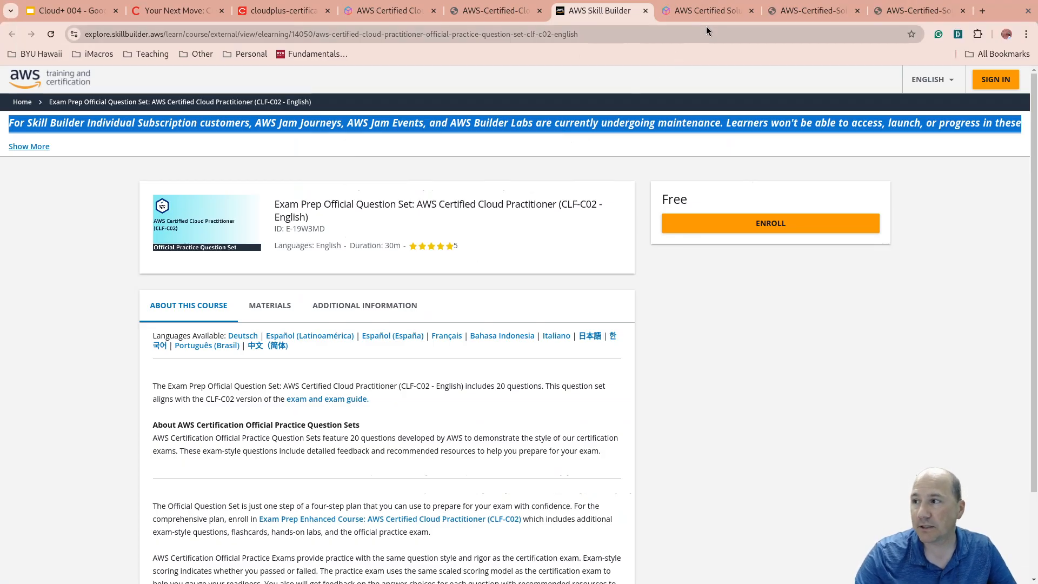
Step: Return to the lesson deck showing the AWS Certified Solutions Architect - Associate slide
{"action": "left_click", "coordinate": [66, 11]}
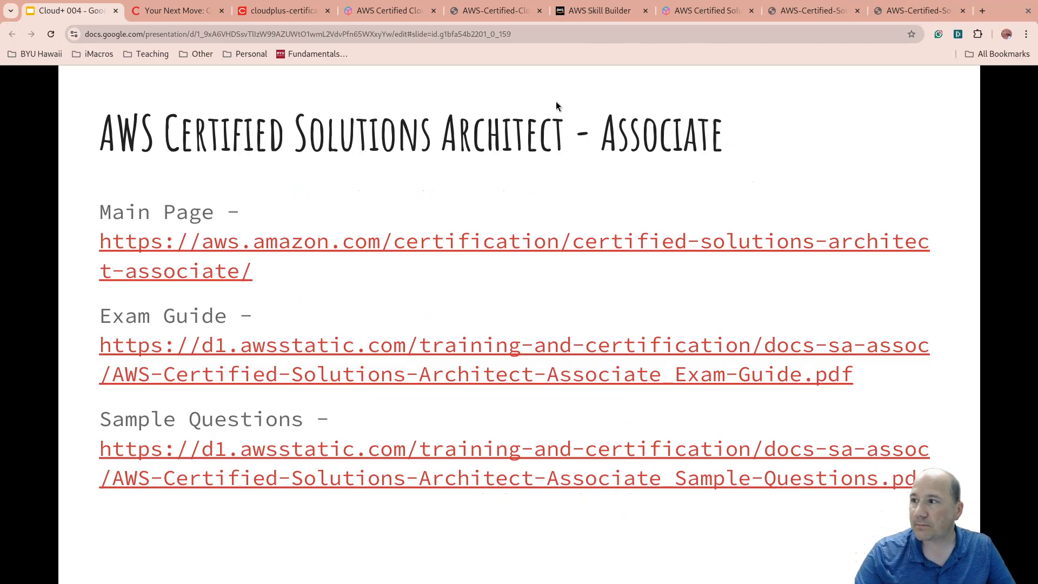
{"action": "mouse_move", "coordinate": [598, 11]}
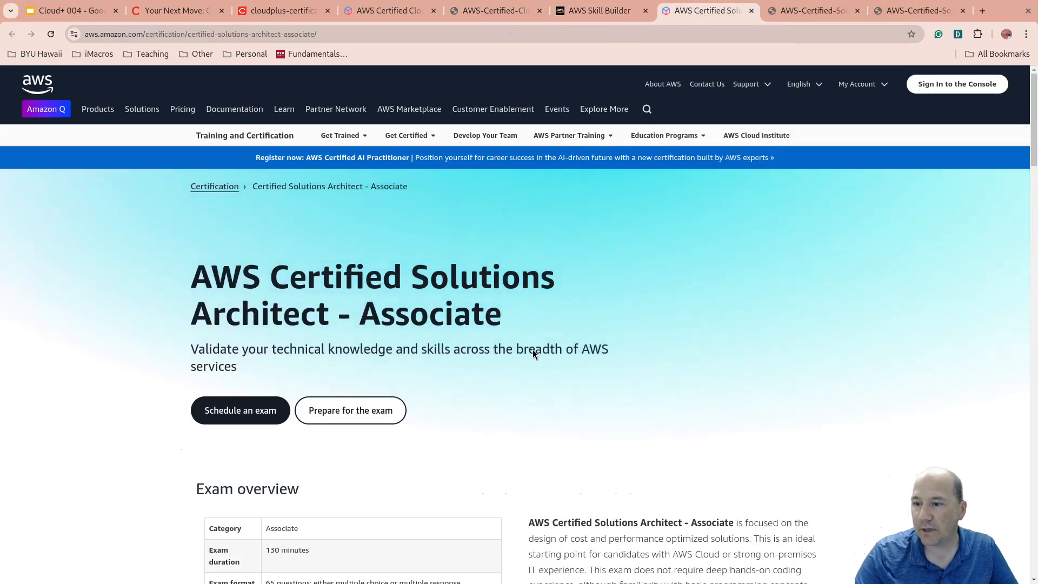
Step: Highlight the Associate exam category, revisit the exam guide and practice set tabs, then return to the slides
{"action": "scroll", "scroll_direction": "down", "scroll_amount": 3}
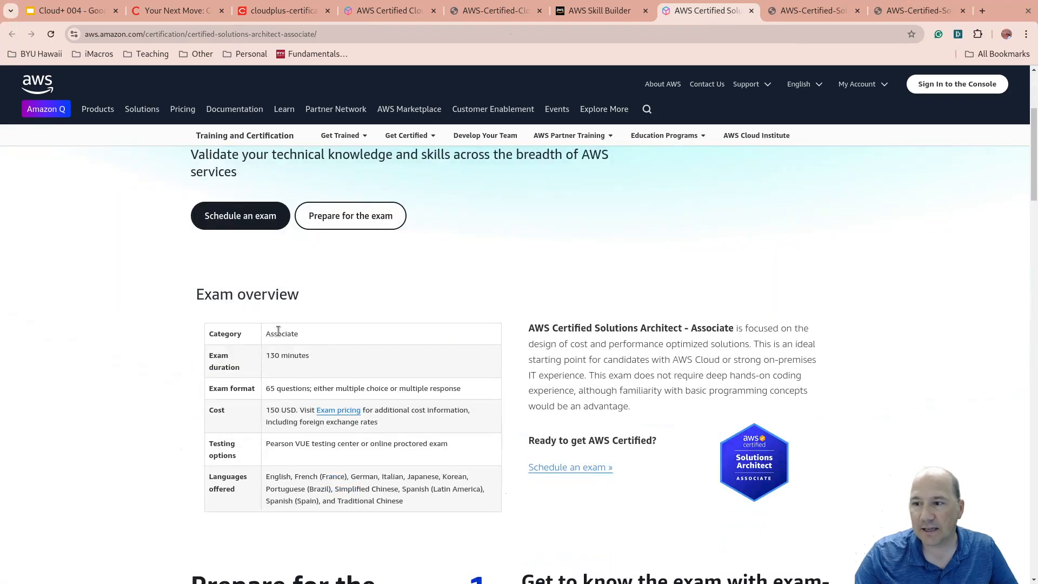
{"action": "double_click", "coordinate": [281, 333]}
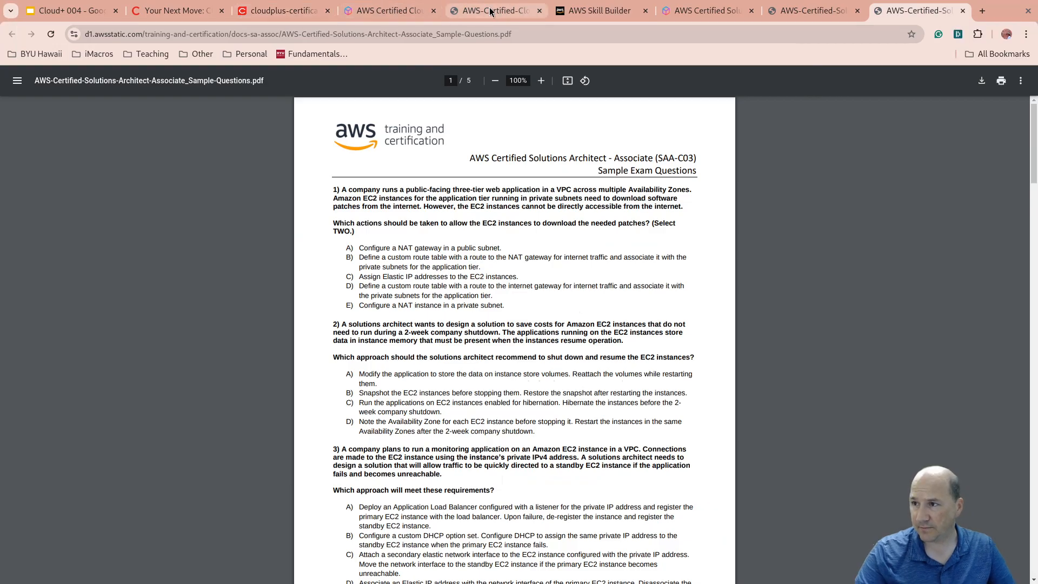
{"action": "left_click", "coordinate": [494, 10]}
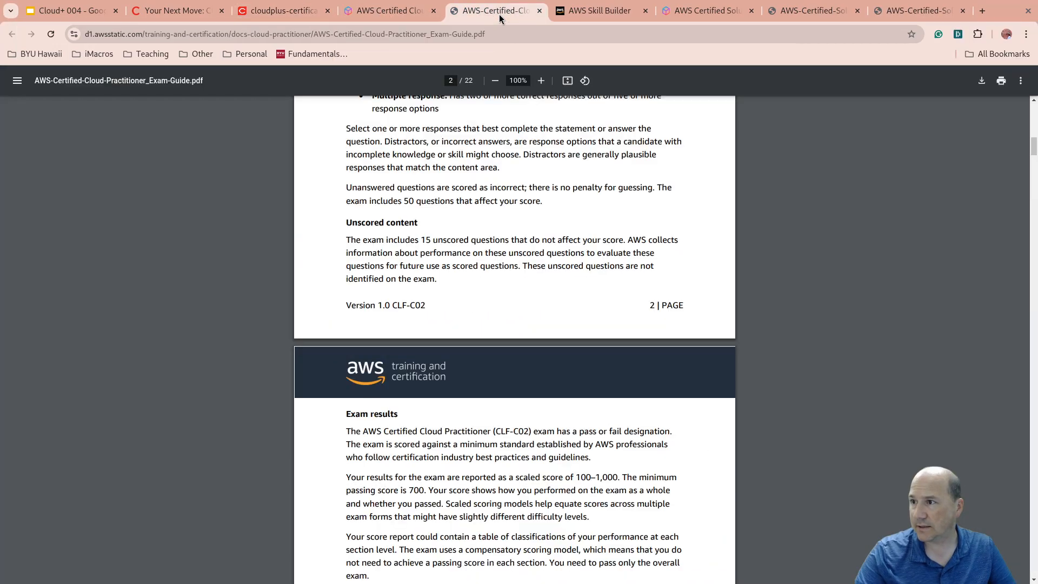
{"action": "left_click", "coordinate": [599, 11]}
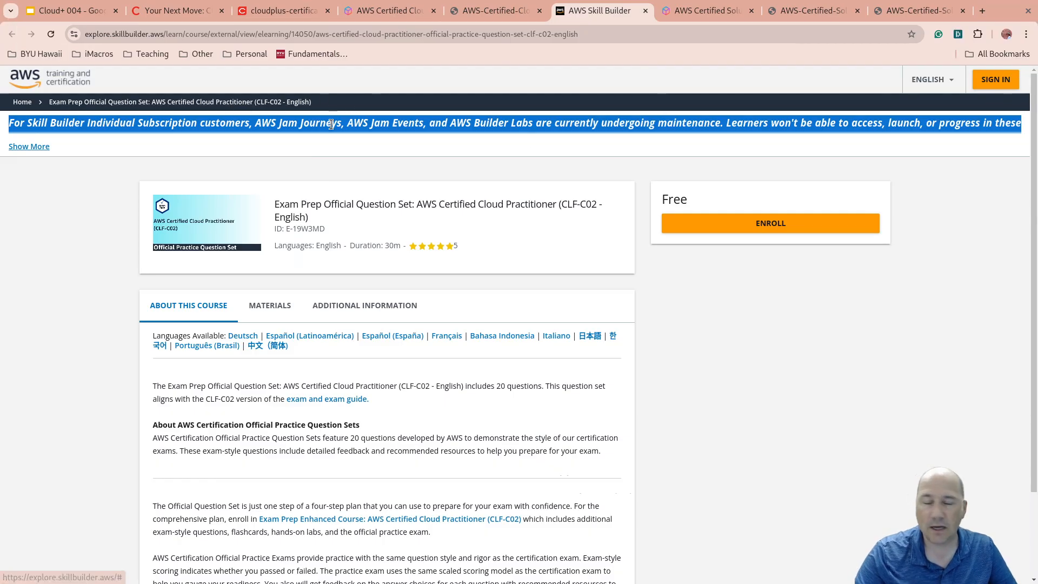
{"action": "left_click", "coordinate": [66, 11]}
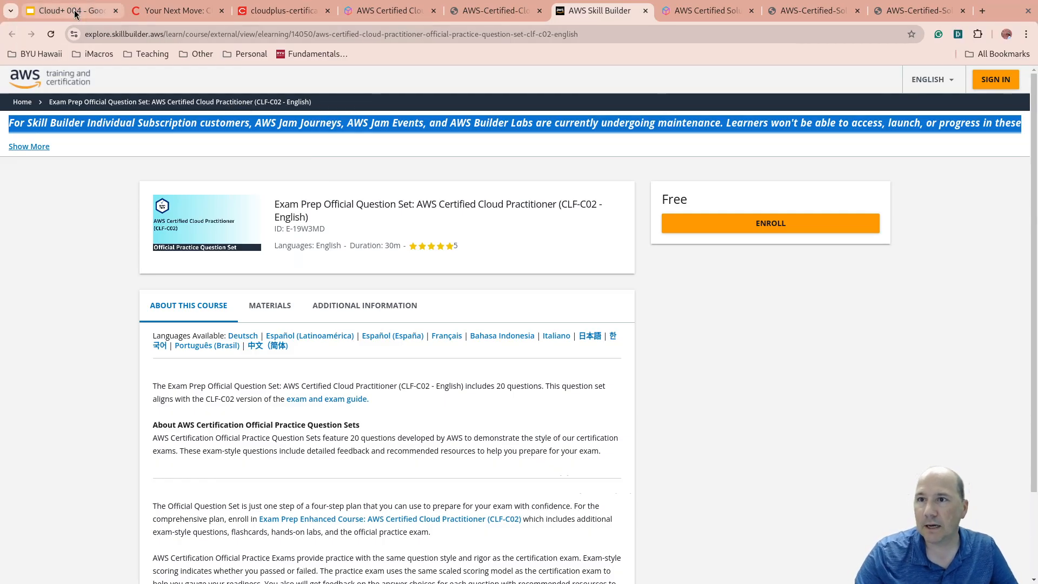
{"action": "left_click", "coordinate": [66, 11]}
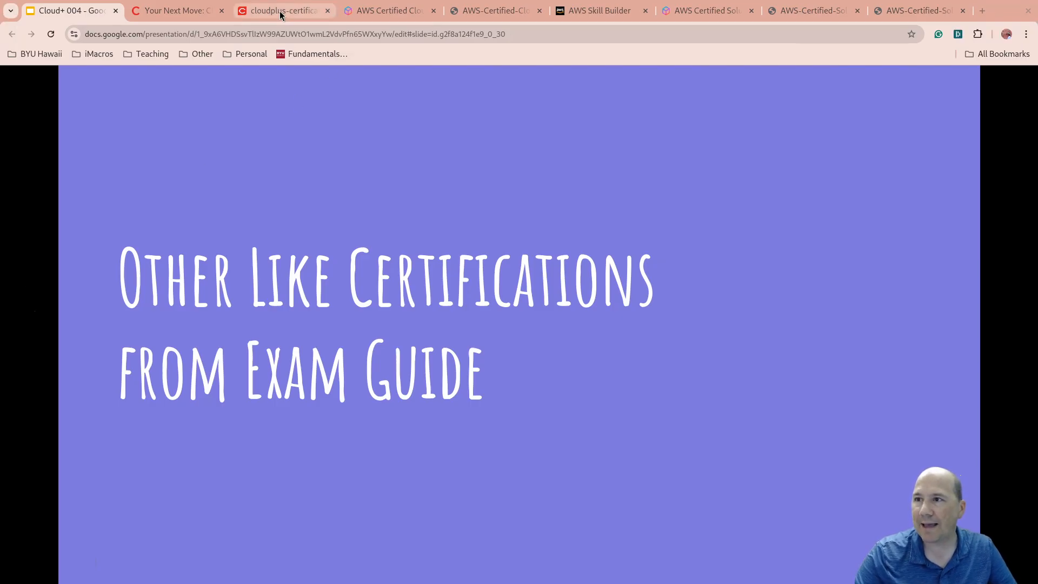
Step: Highlight the AWS Solutions Architect – Professional heading in the Cloud+ guide's comparison table
{"action": "left_click", "coordinate": [281, 11]}
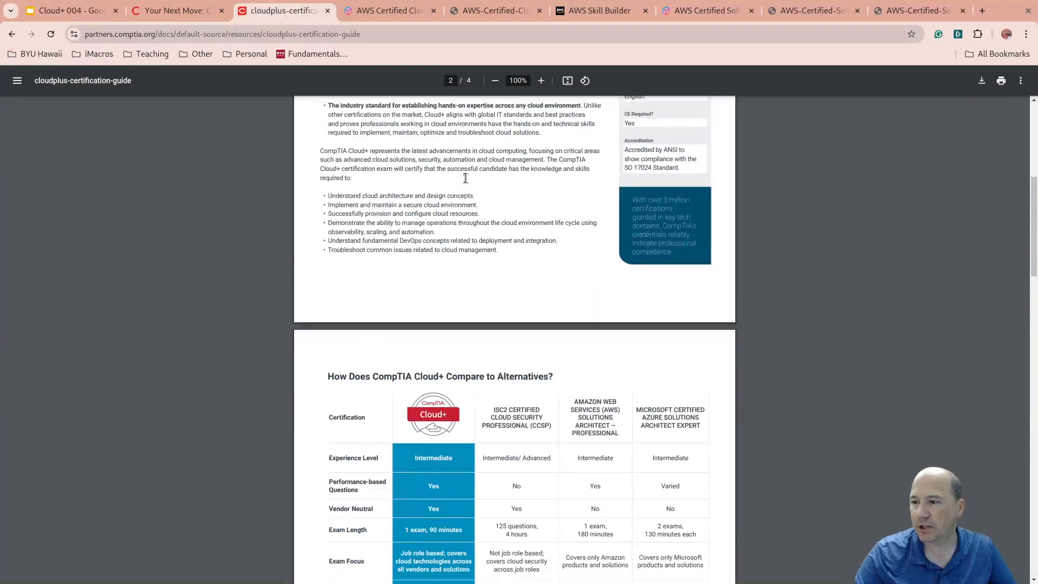
{"action": "scroll", "scroll_direction": "down", "scroll_amount": 3}
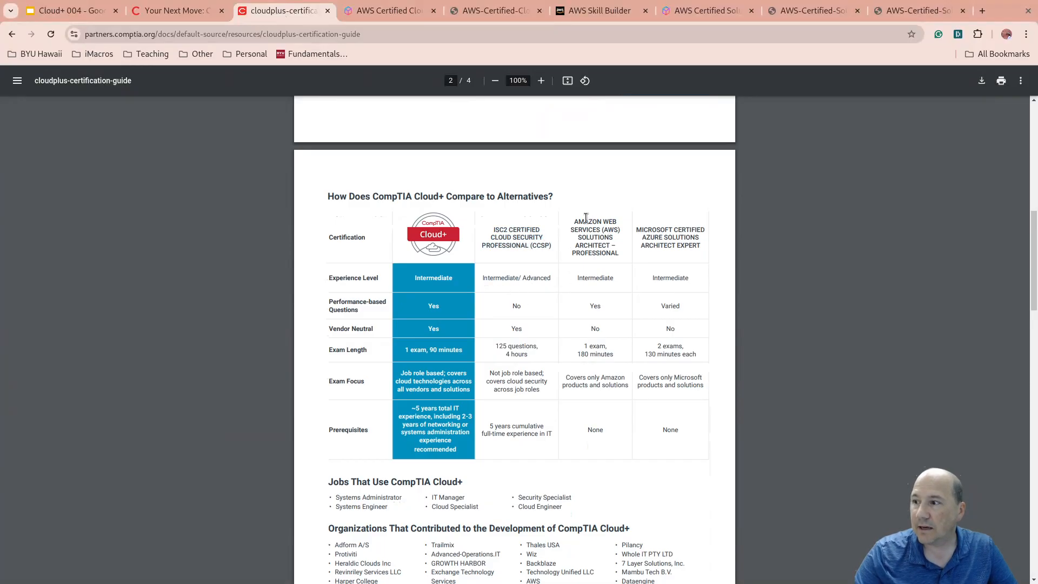
{"action": "left_click_drag", "start_coordinate": [573, 221], "coordinate": [621, 254]}
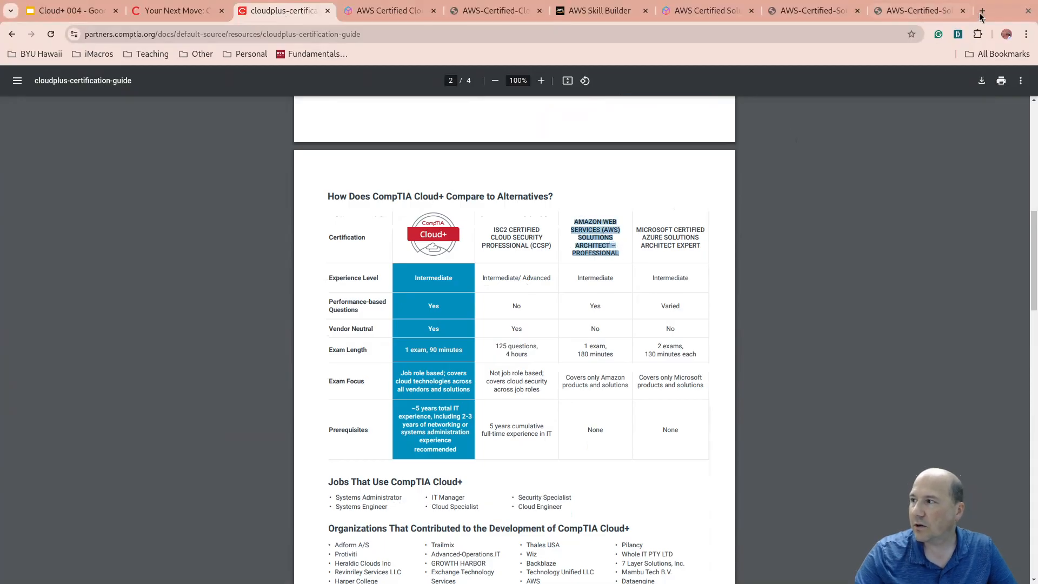
Step: Search Google for 'aws certification roadmap' in a new tab
{"action": "left_click", "coordinate": [982, 10]}
{"action": "type", "text": "aws certification"}
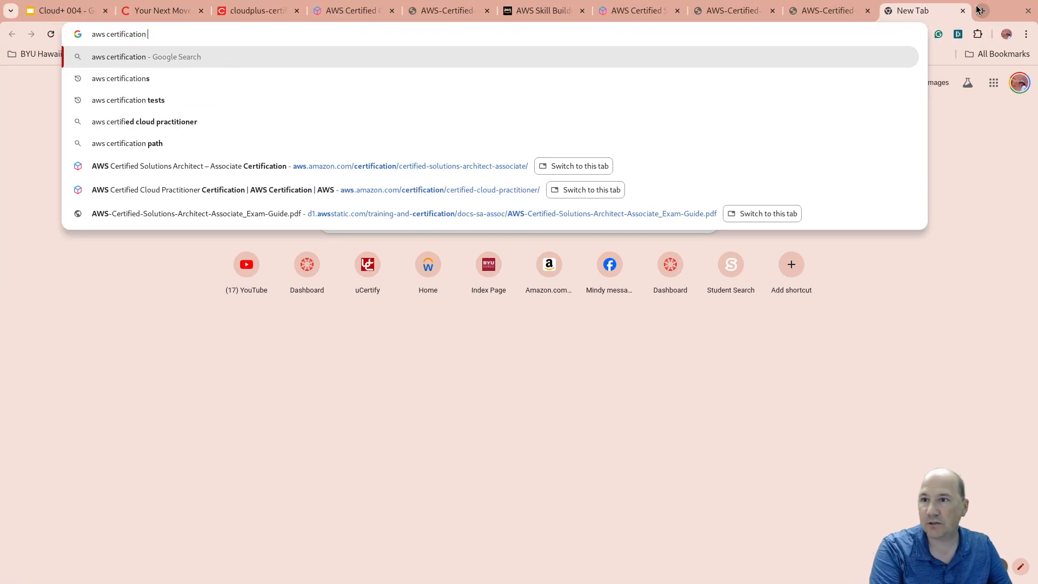
{"action": "type", "text": "roadmap"}
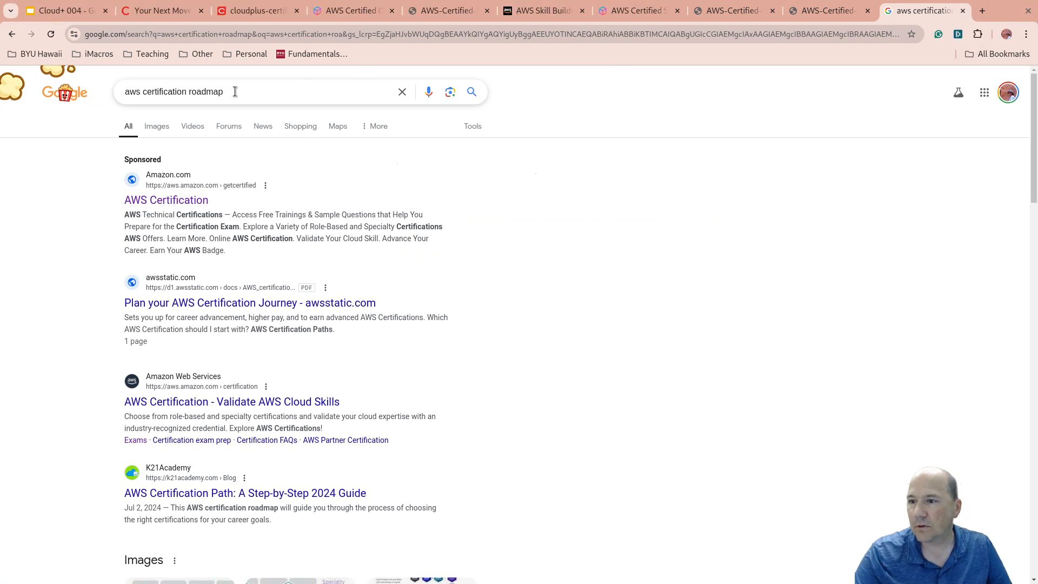
{"action": "mouse_move", "coordinate": [250, 303]}
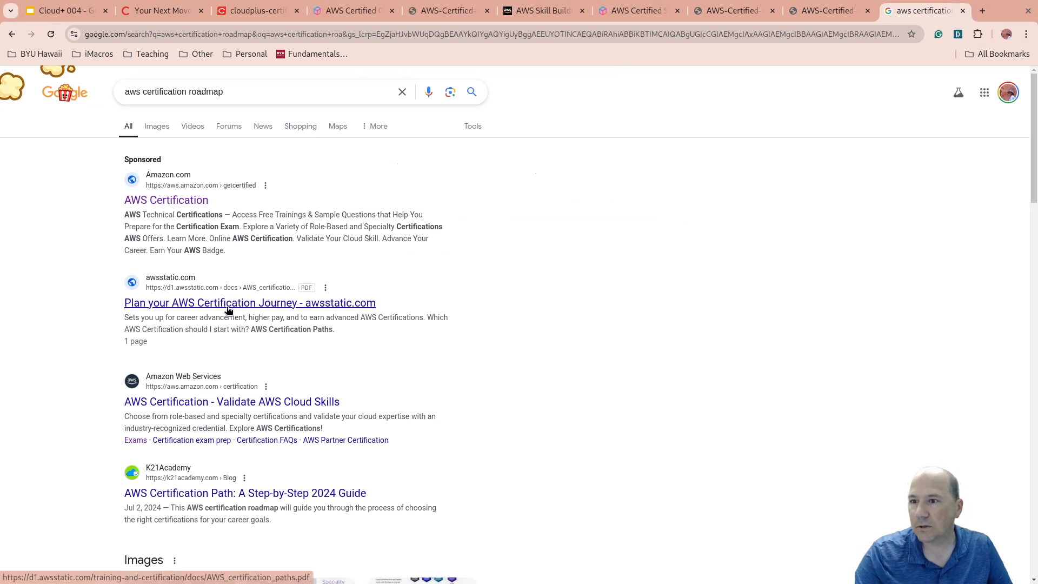
Step: Review the AWS Certification Paths PDF's role-based paths from Architecture through DevOps
{"action": "left_click", "coordinate": [250, 303]}
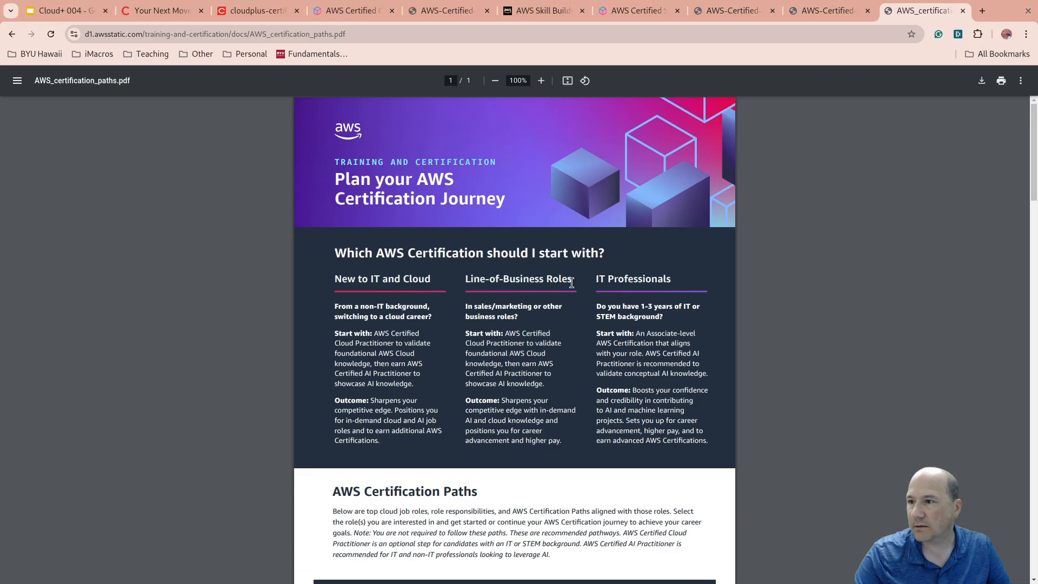
{"action": "scroll", "scroll_direction": "down", "scroll_amount": 3}
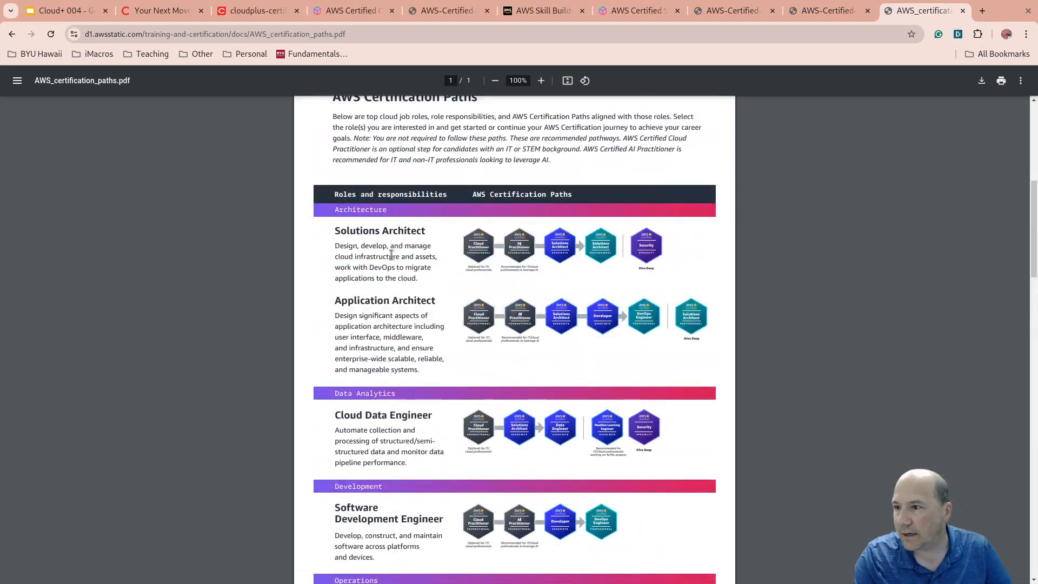
{"action": "scroll", "scroll_direction": "down", "scroll_amount": 3}
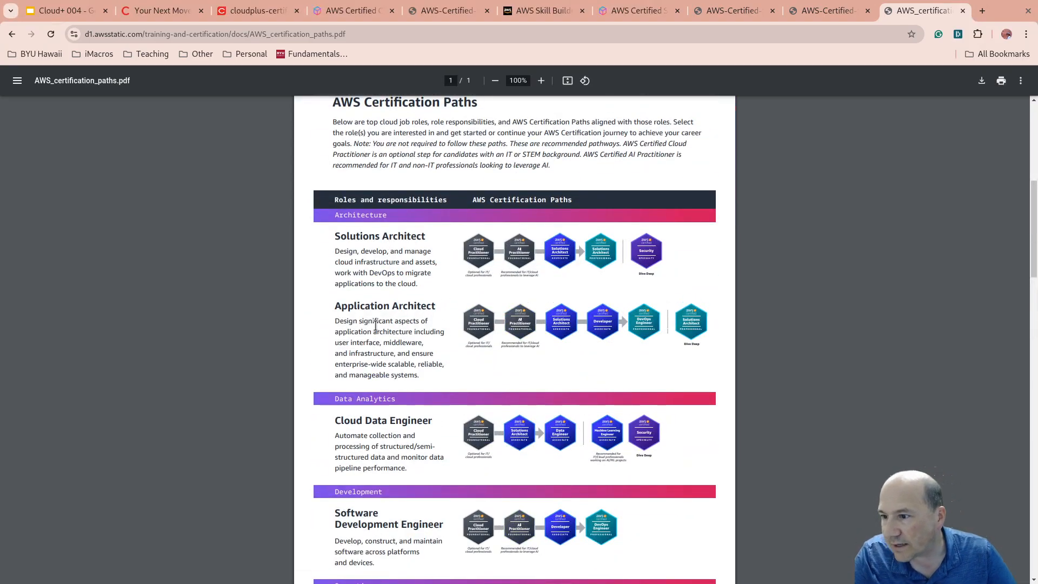
{"action": "scroll", "scroll_direction": "down", "scroll_amount": 3}
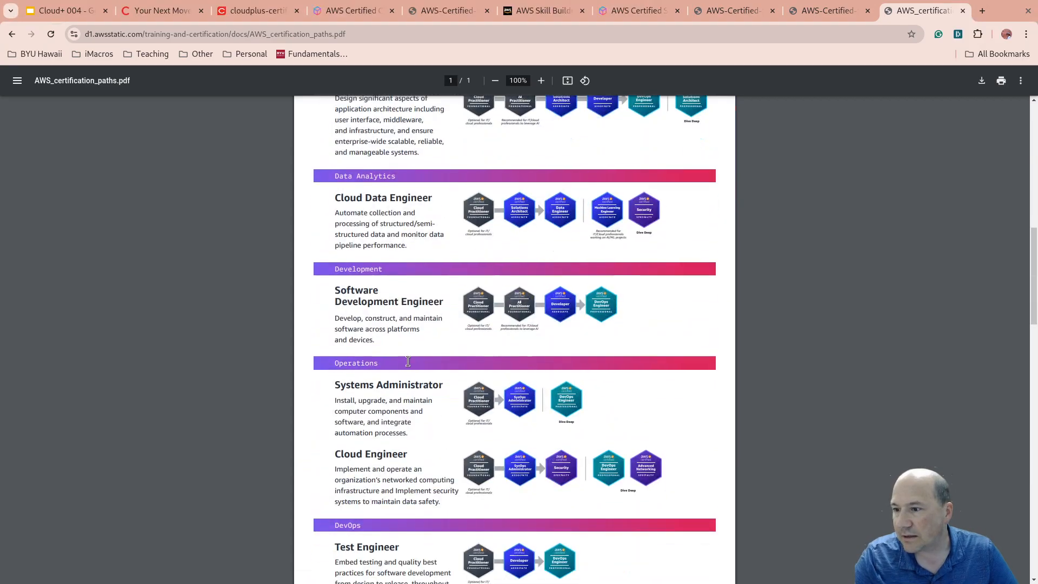
{"action": "scroll", "scroll_direction": "down", "scroll_amount": 3}
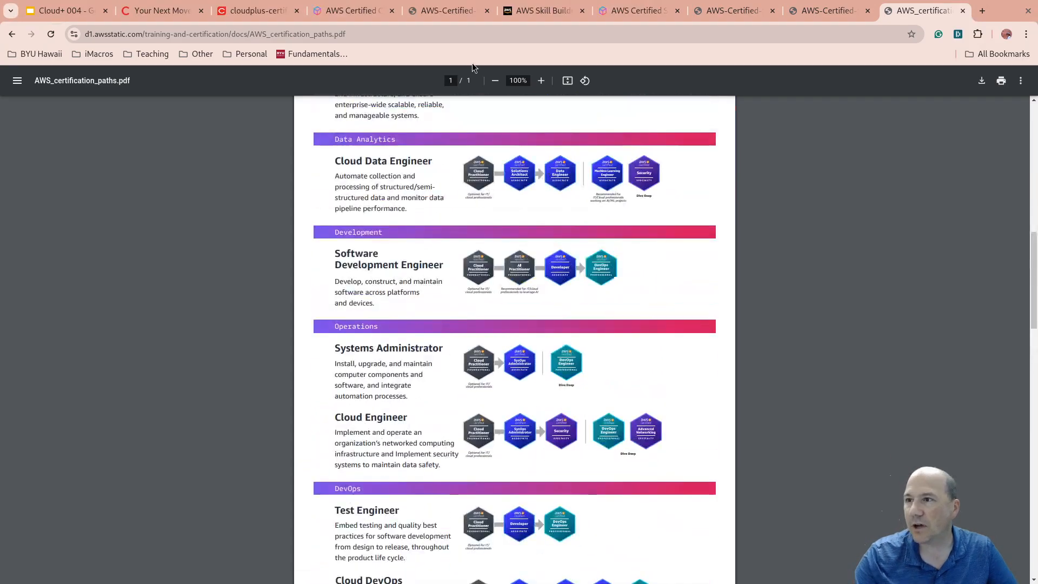
{"action": "mouse_move", "coordinate": [600, 159]}
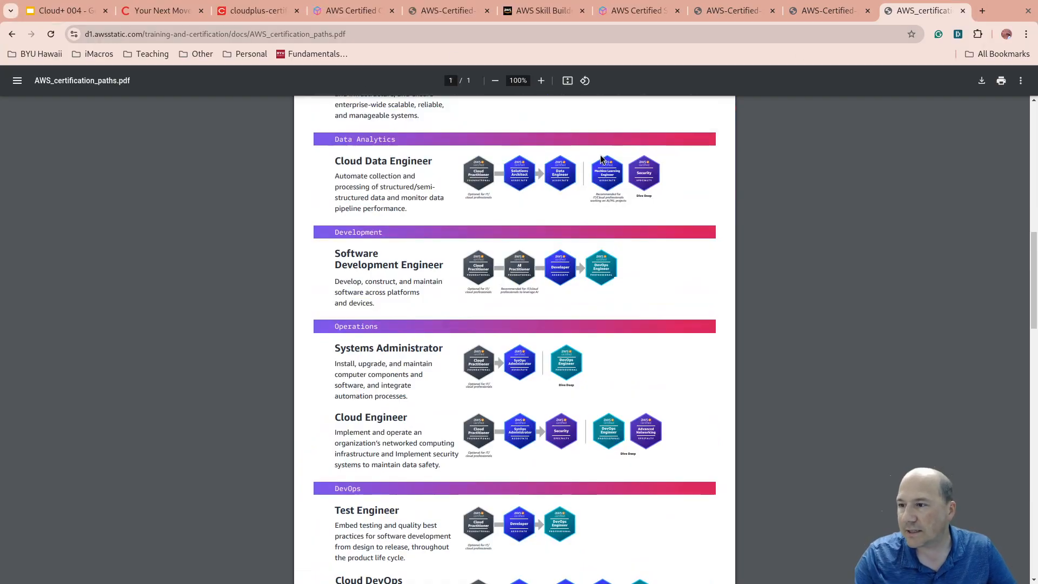
{"action": "scroll", "scroll_direction": "down", "scroll_amount": 3}
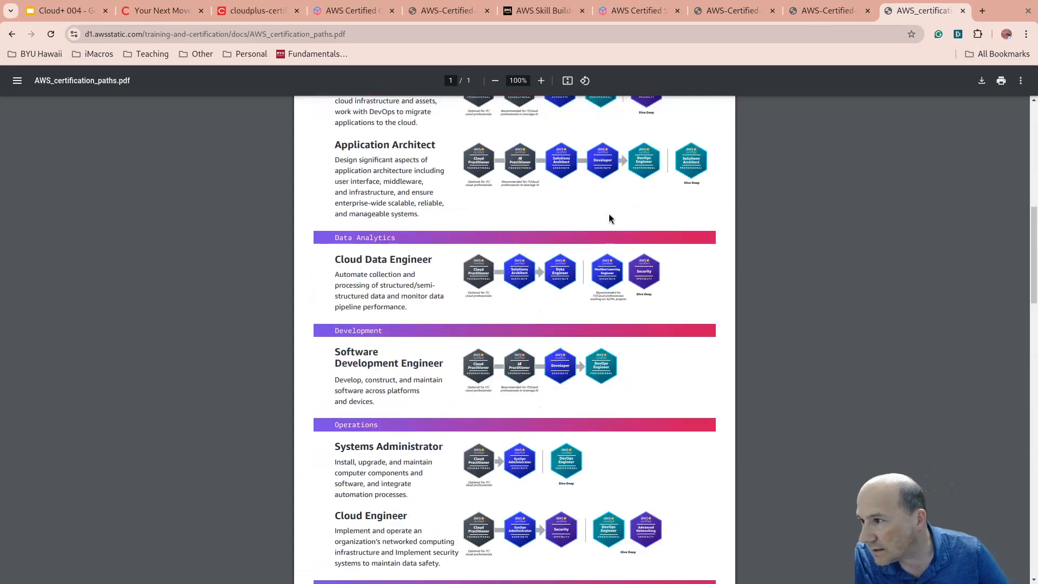
{"action": "scroll", "scroll_direction": "up", "scroll_amount": 3}
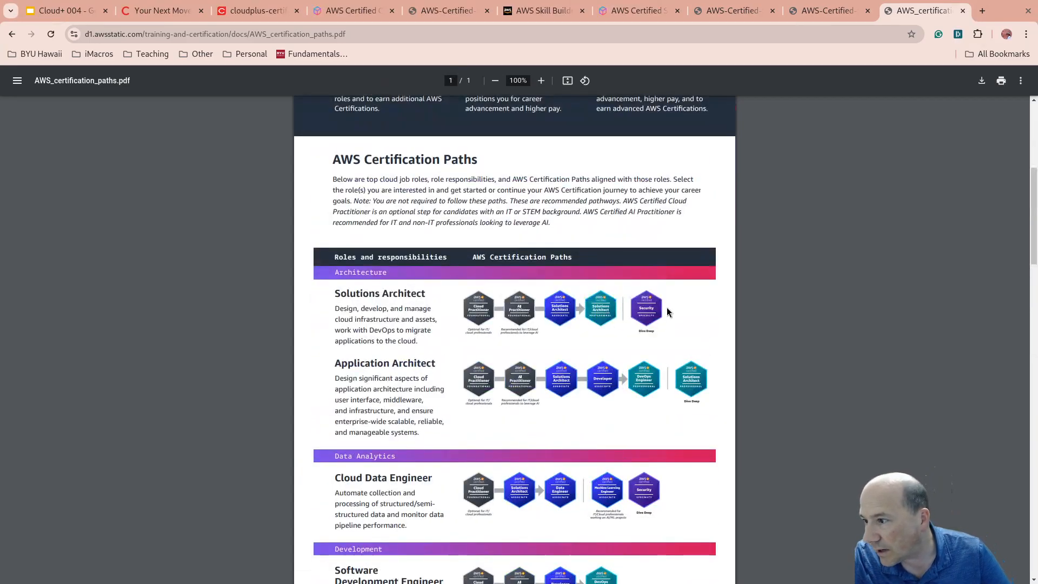
{"action": "mouse_move", "coordinate": [612, 322]}
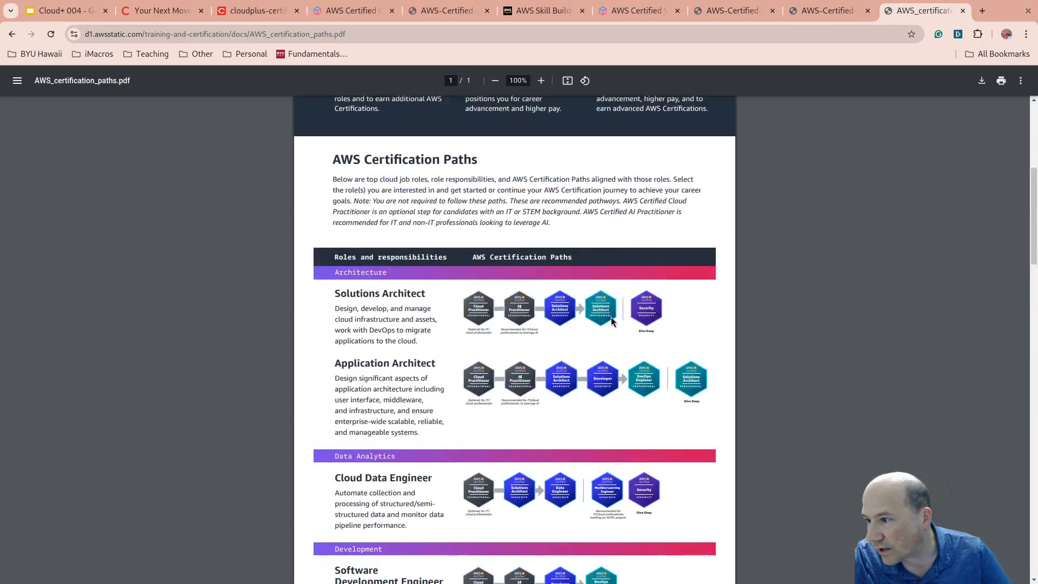
{"action": "mouse_move", "coordinate": [831, 58]}
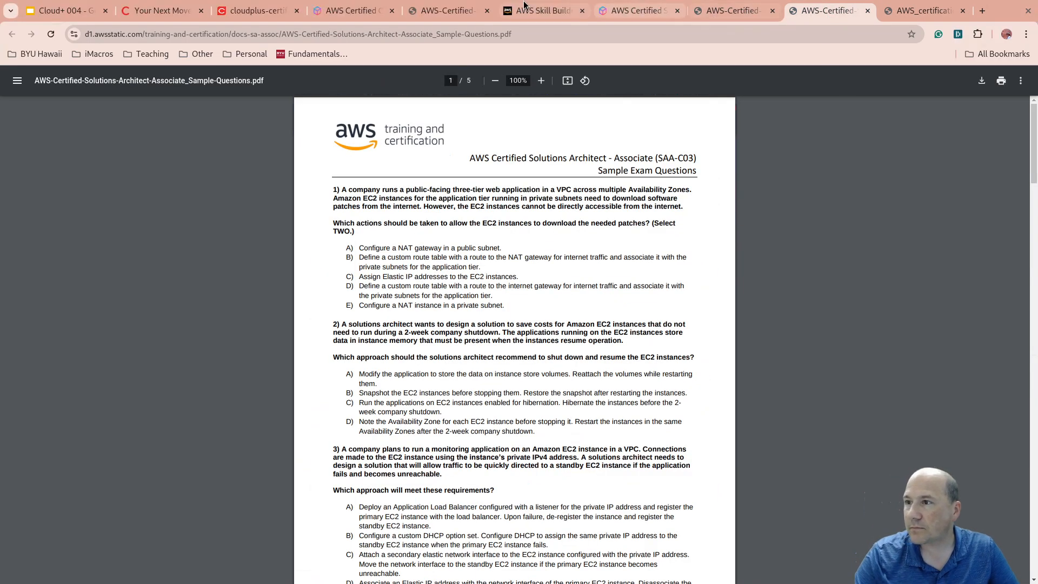
Step: Return to the Cloud+ guide's comparison table against CCSP, AWS and Azure certifications
{"action": "left_click", "coordinate": [257, 10]}
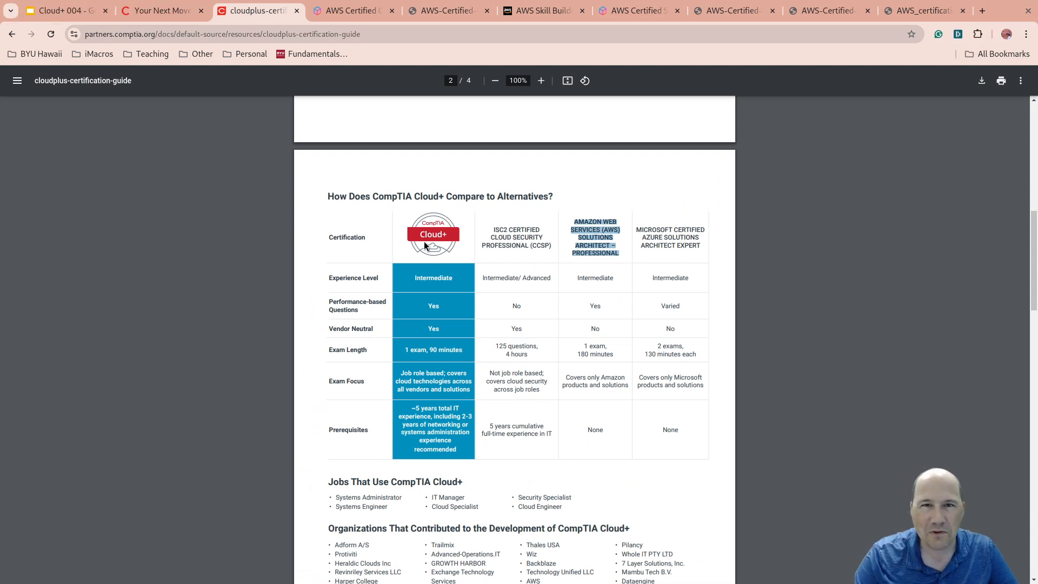
{"action": "mouse_move", "coordinate": [449, 242]}
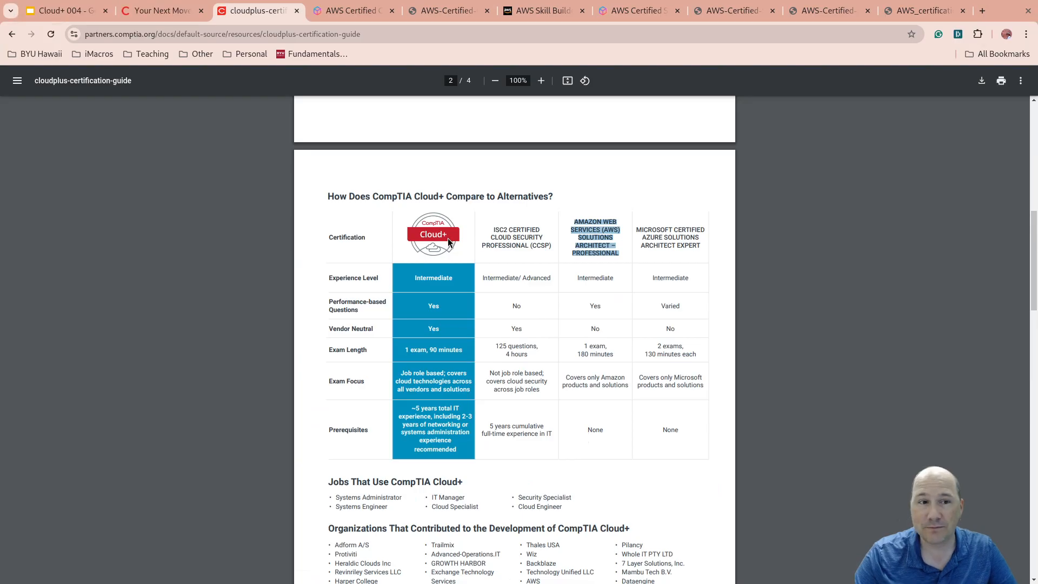
{"action": "mouse_move", "coordinate": [487, 93]}
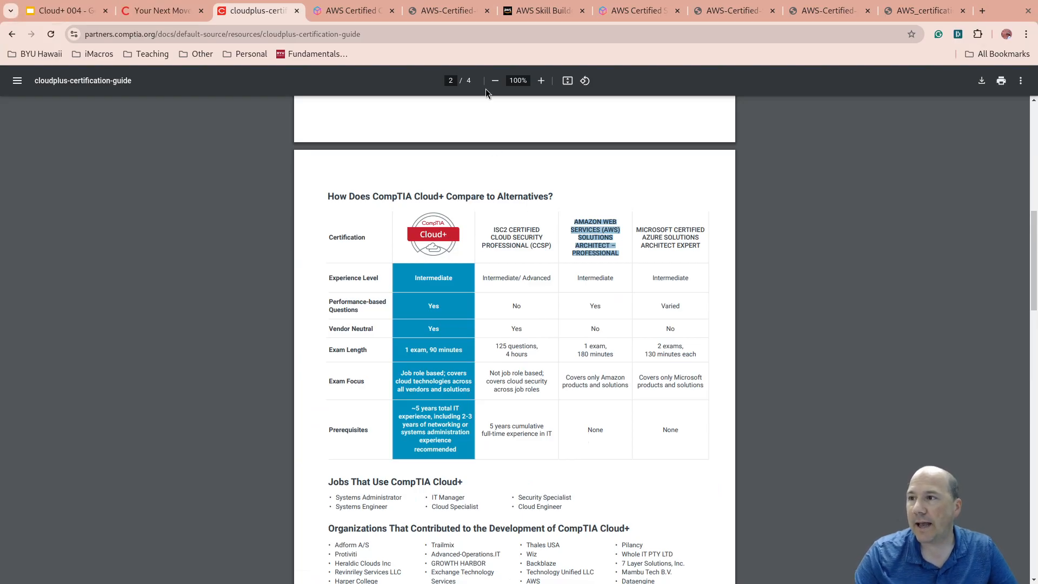
{"action": "mouse_move", "coordinate": [469, 71]}
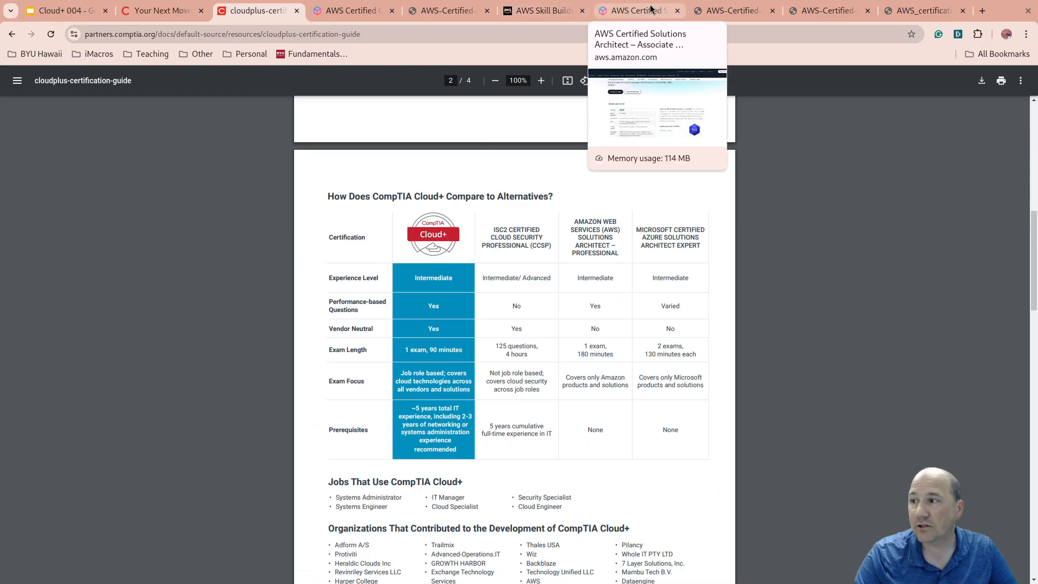
{"action": "mouse_move", "coordinate": [678, 209]}
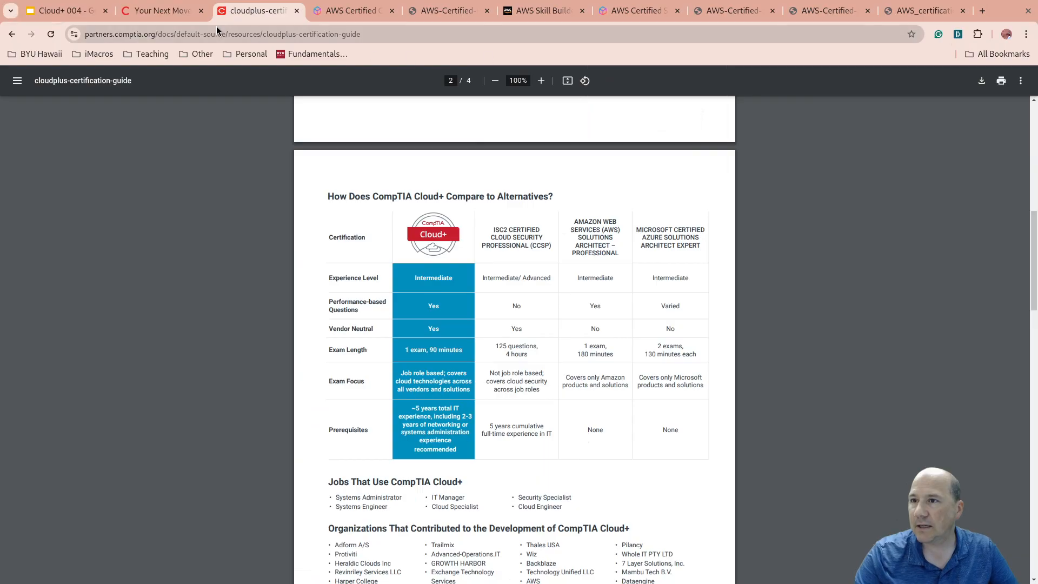
Step: Glance through the CompTIA Cloud+ 'Your Next Move' page before returning to the slides
{"action": "left_click", "coordinate": [159, 11]}
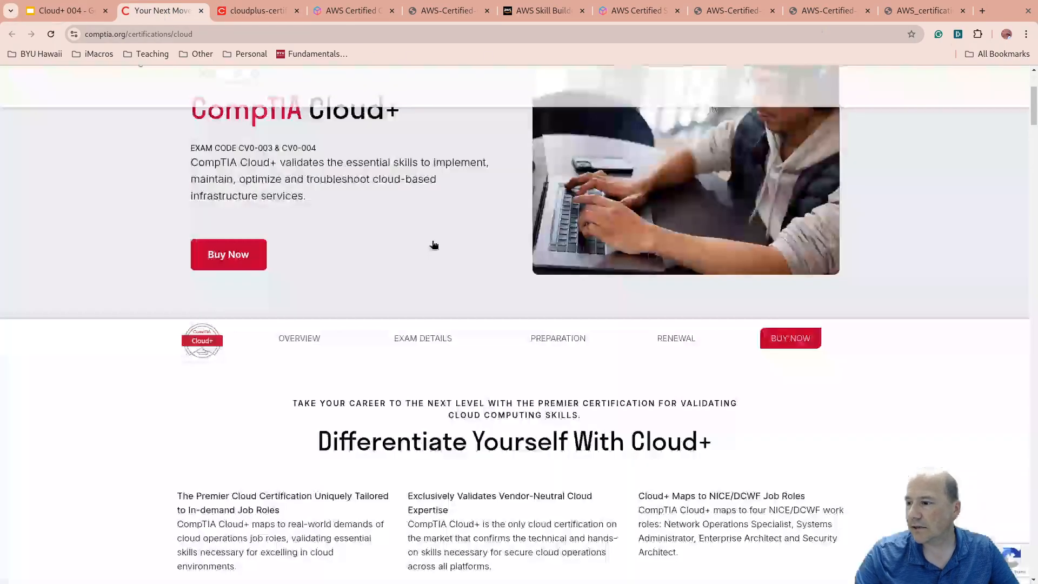
{"action": "scroll", "scroll_direction": "down", "scroll_amount": 3}
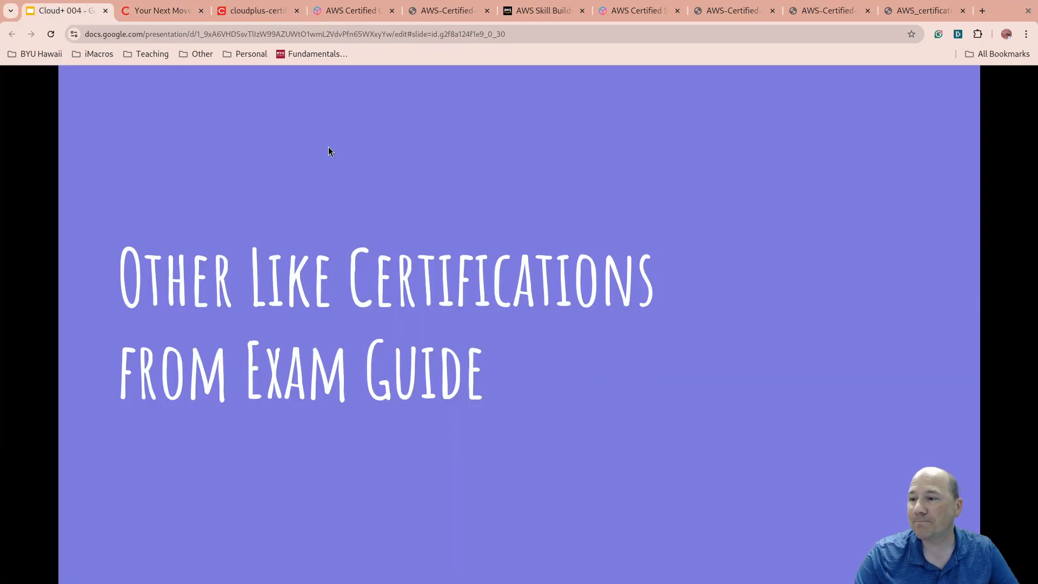
{"action": "left_click", "coordinate": [258, 11]}
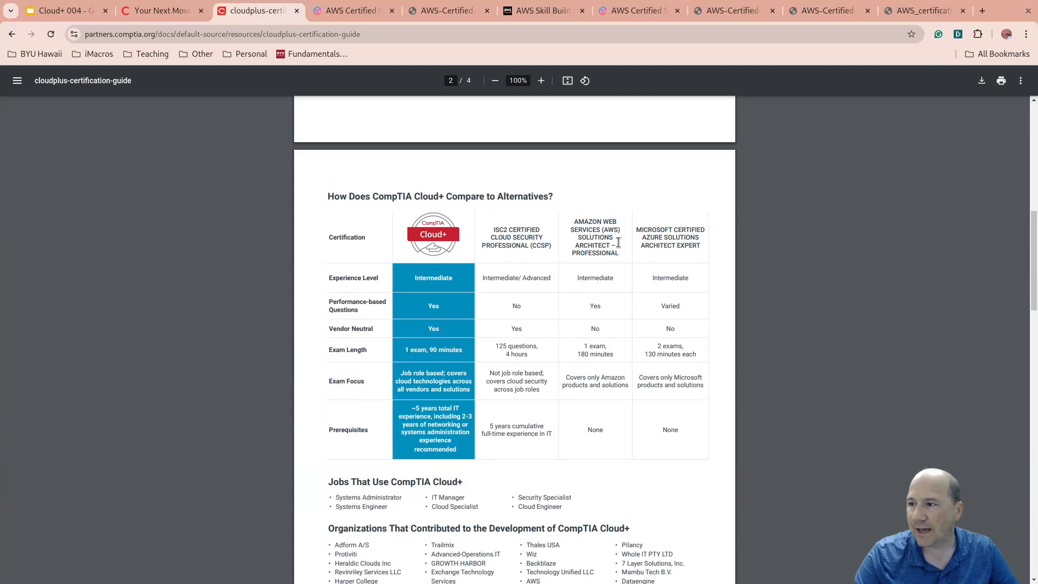
Step: Highlight PROFESSIONAL in the guide's AWS heading, then return to the lesson slides tab
{"action": "double_click", "coordinate": [595, 253]}
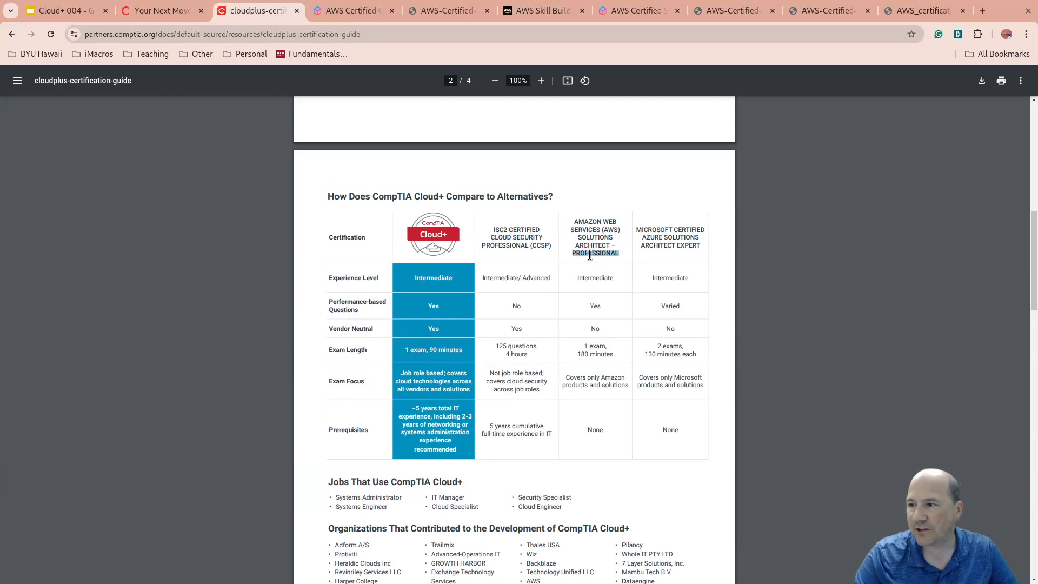
{"action": "mouse_move", "coordinate": [599, 283]}
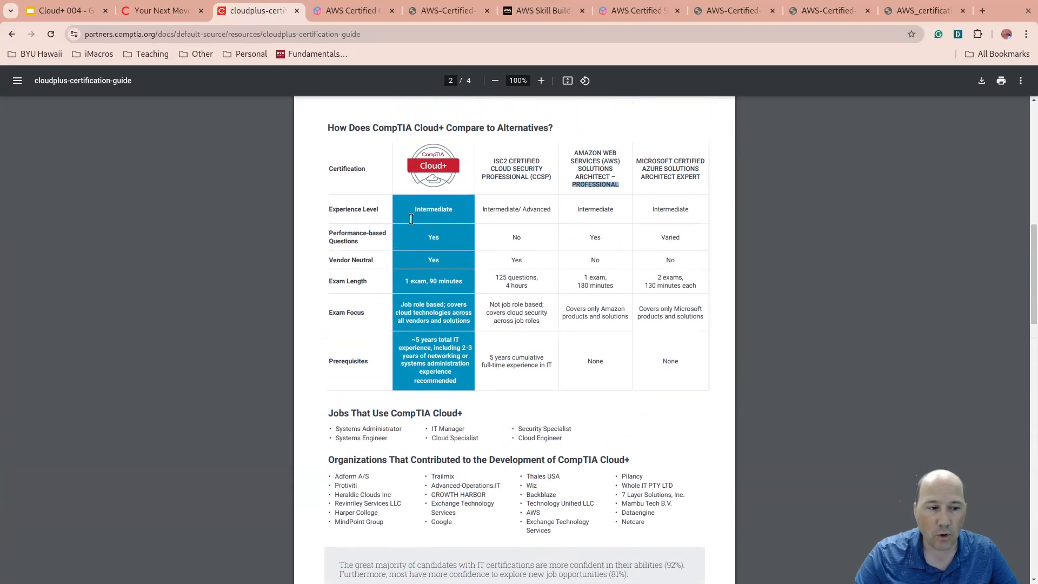
{"action": "mouse_move", "coordinate": [447, 240]}
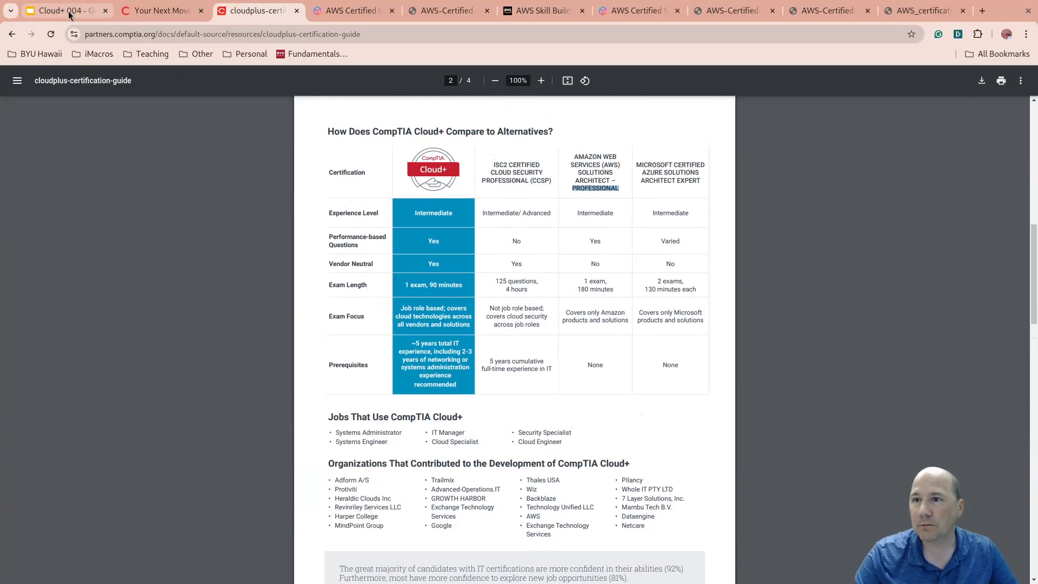
{"action": "left_click", "coordinate": [60, 10]}
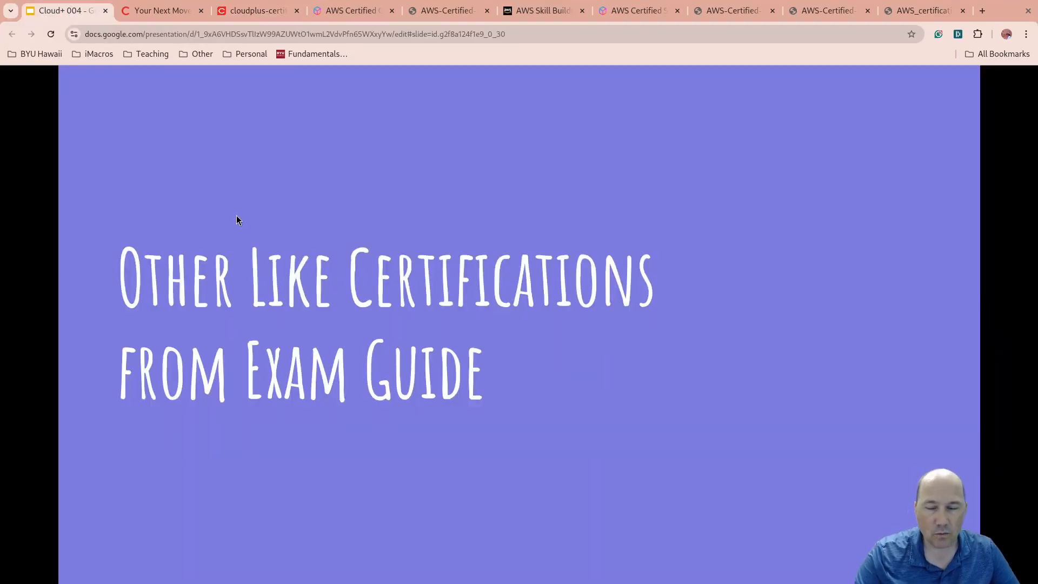